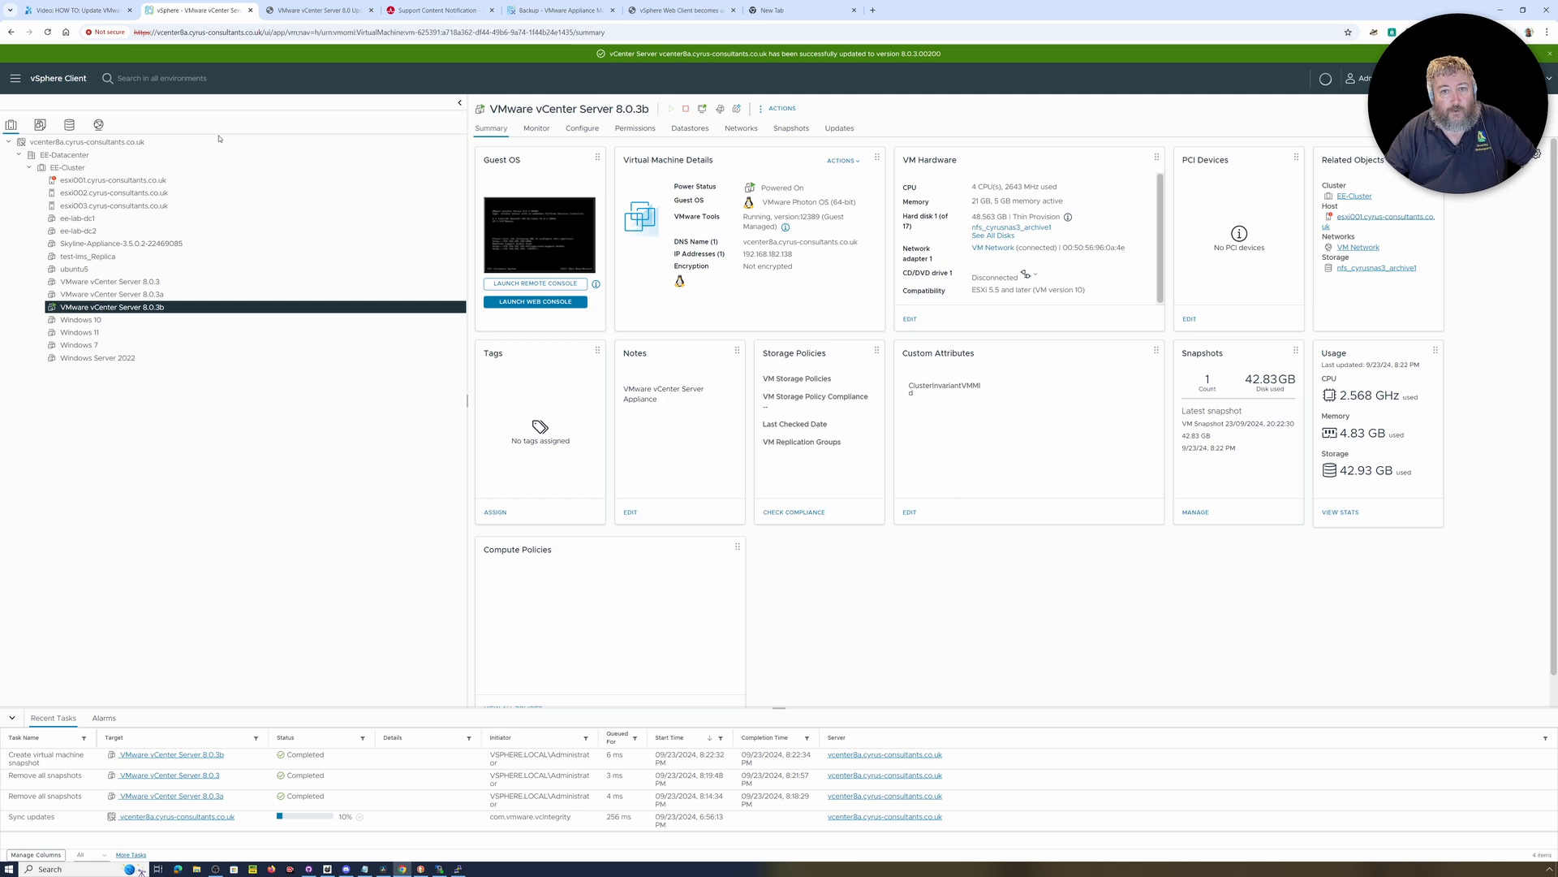
pyautogui.moveTo(913, 62)
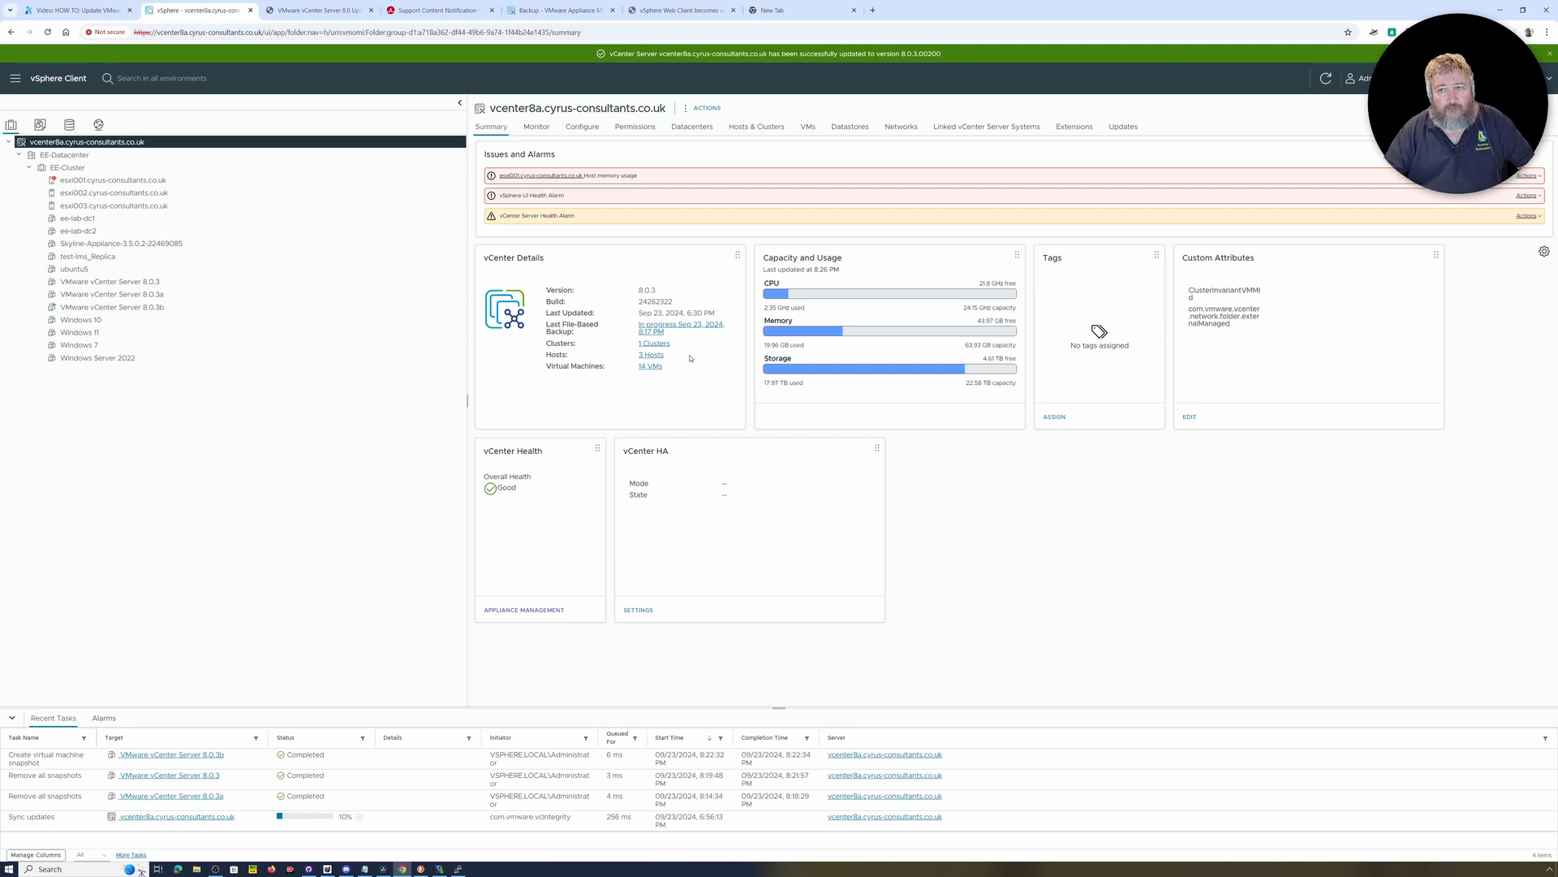
# - Review the Resolution steps of Broadcom KB article 377734 on RECYCLE_FACADES
pyautogui.click(682, 10)
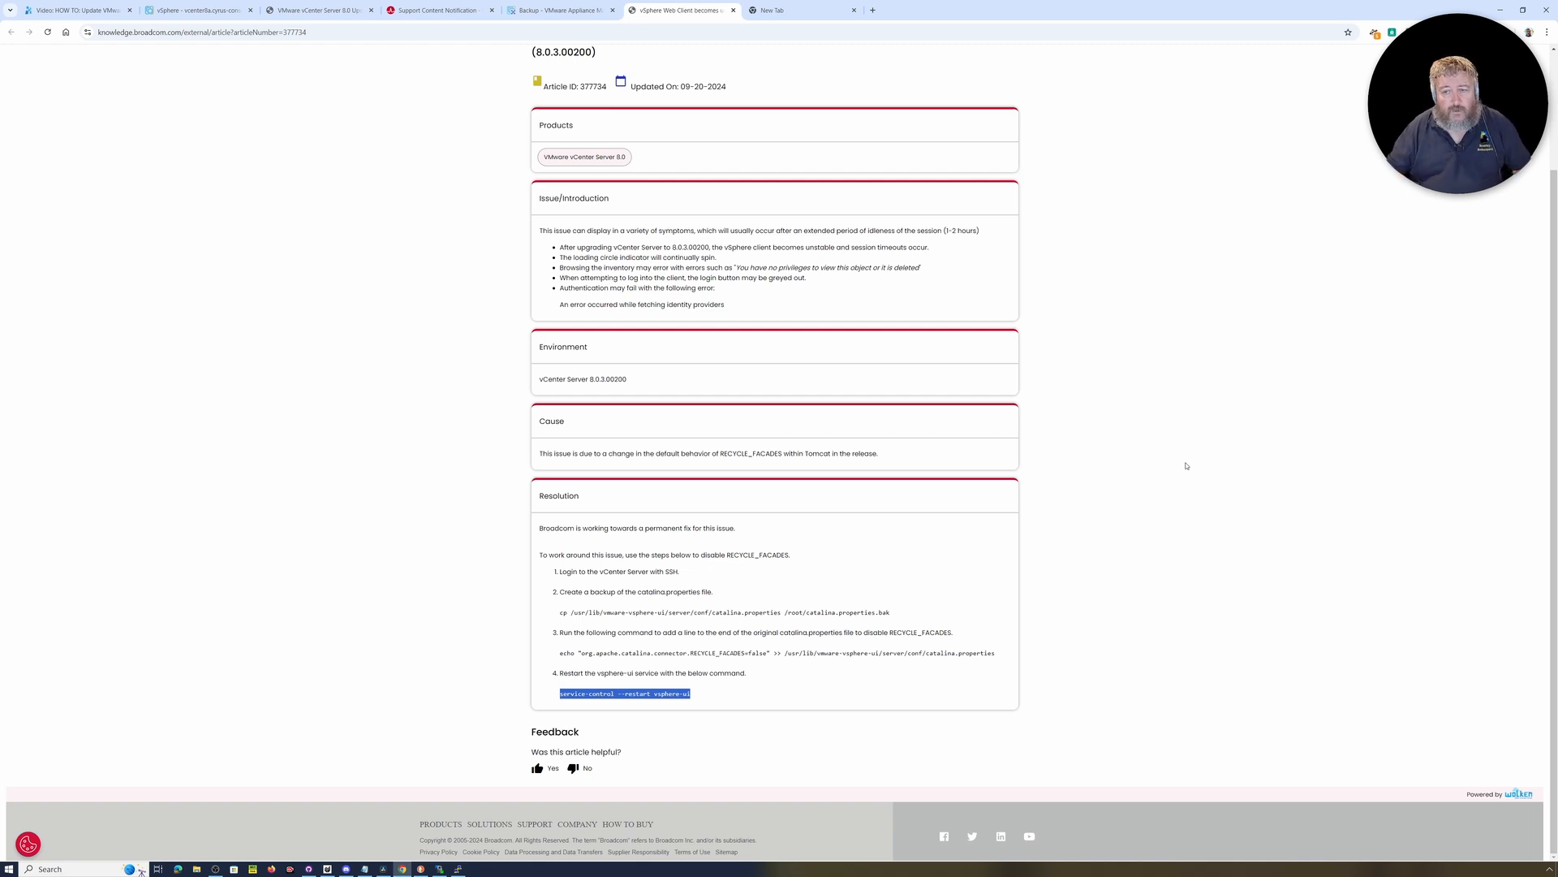
pyautogui.moveTo(1250, 441)
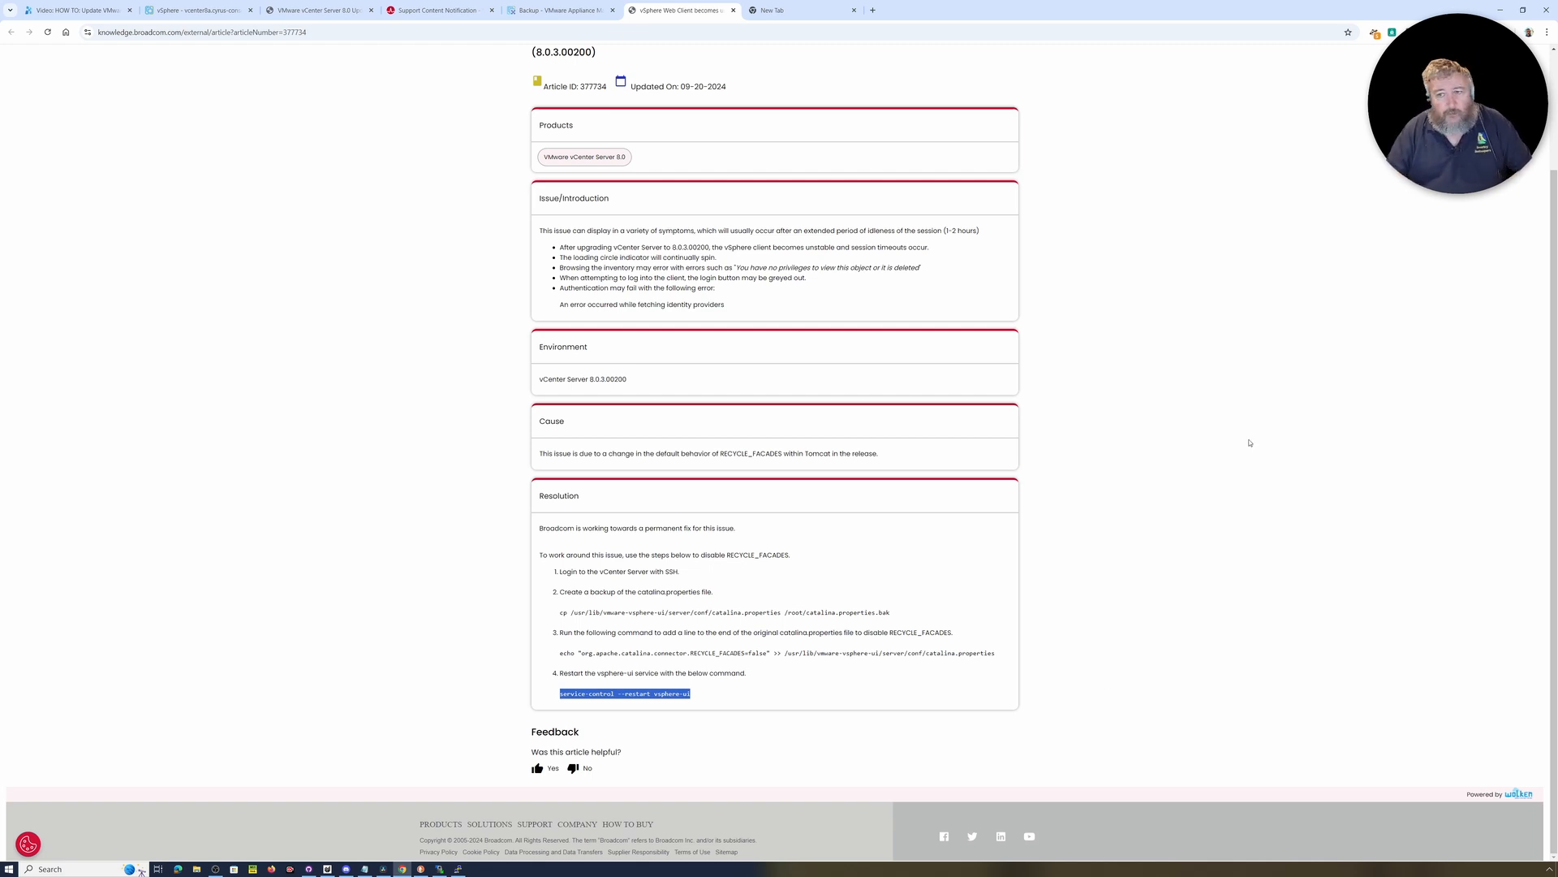
pyautogui.moveTo(1157, 658)
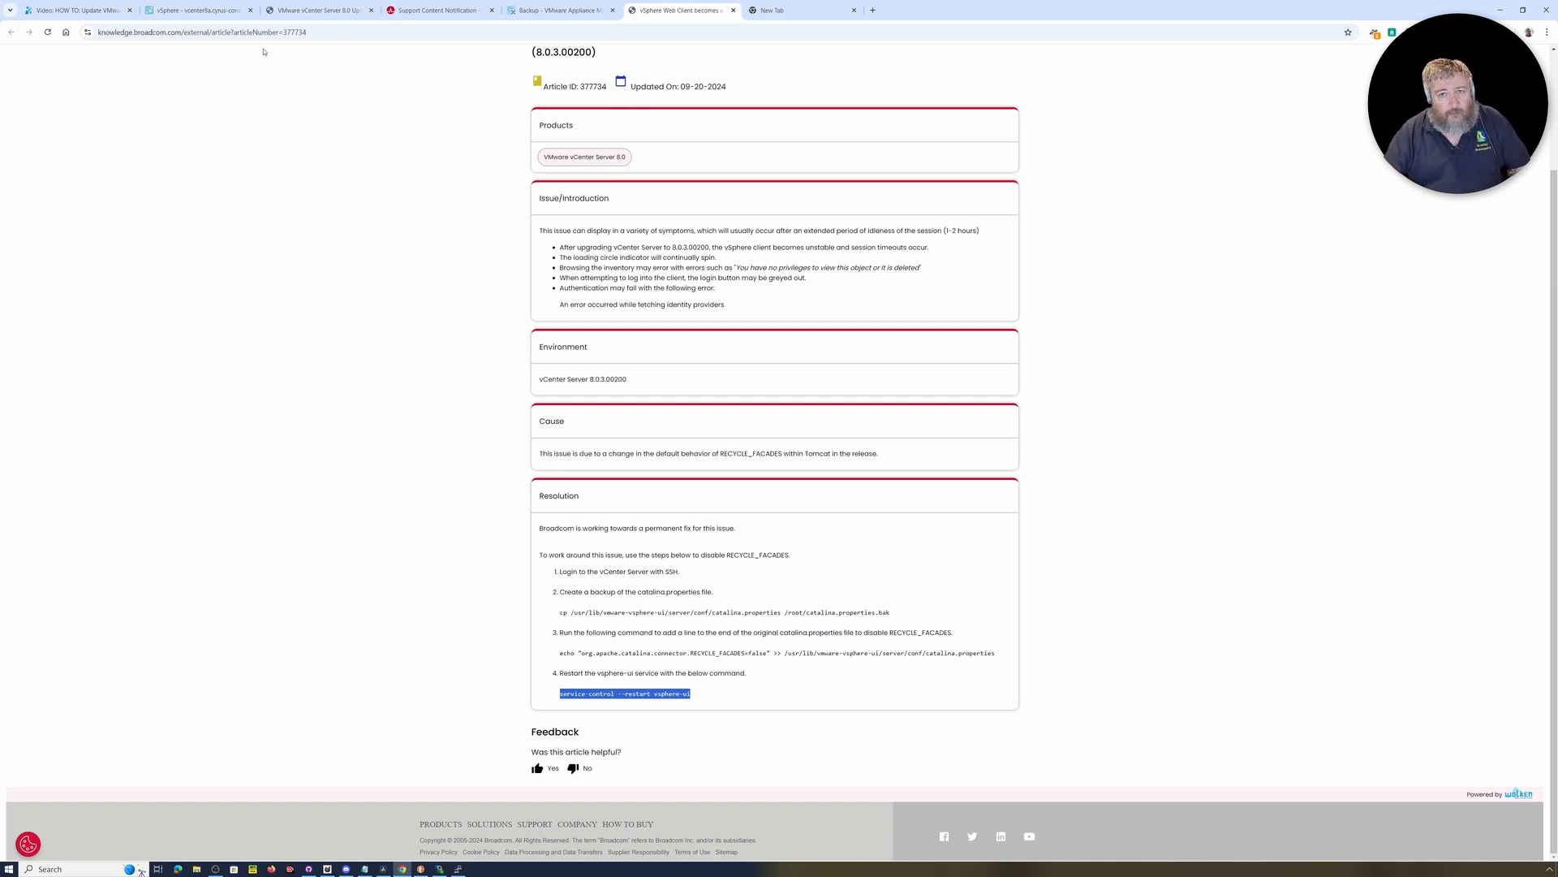
# - Reset the vcenter8a alarms to green in vSphere Client
pyautogui.click(318, 10)
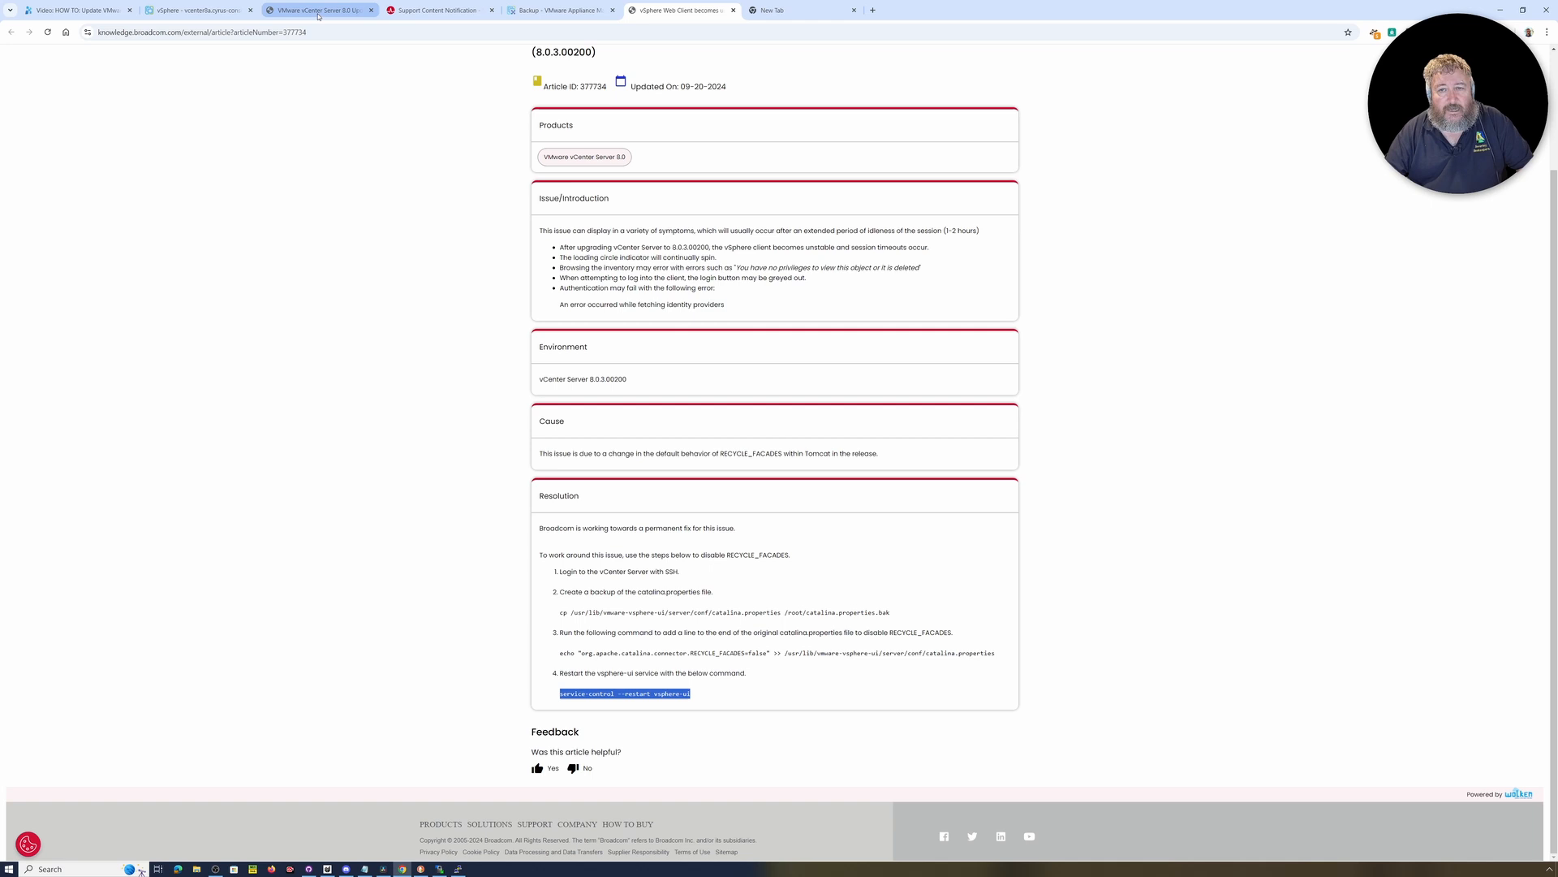
pyautogui.click(196, 10)
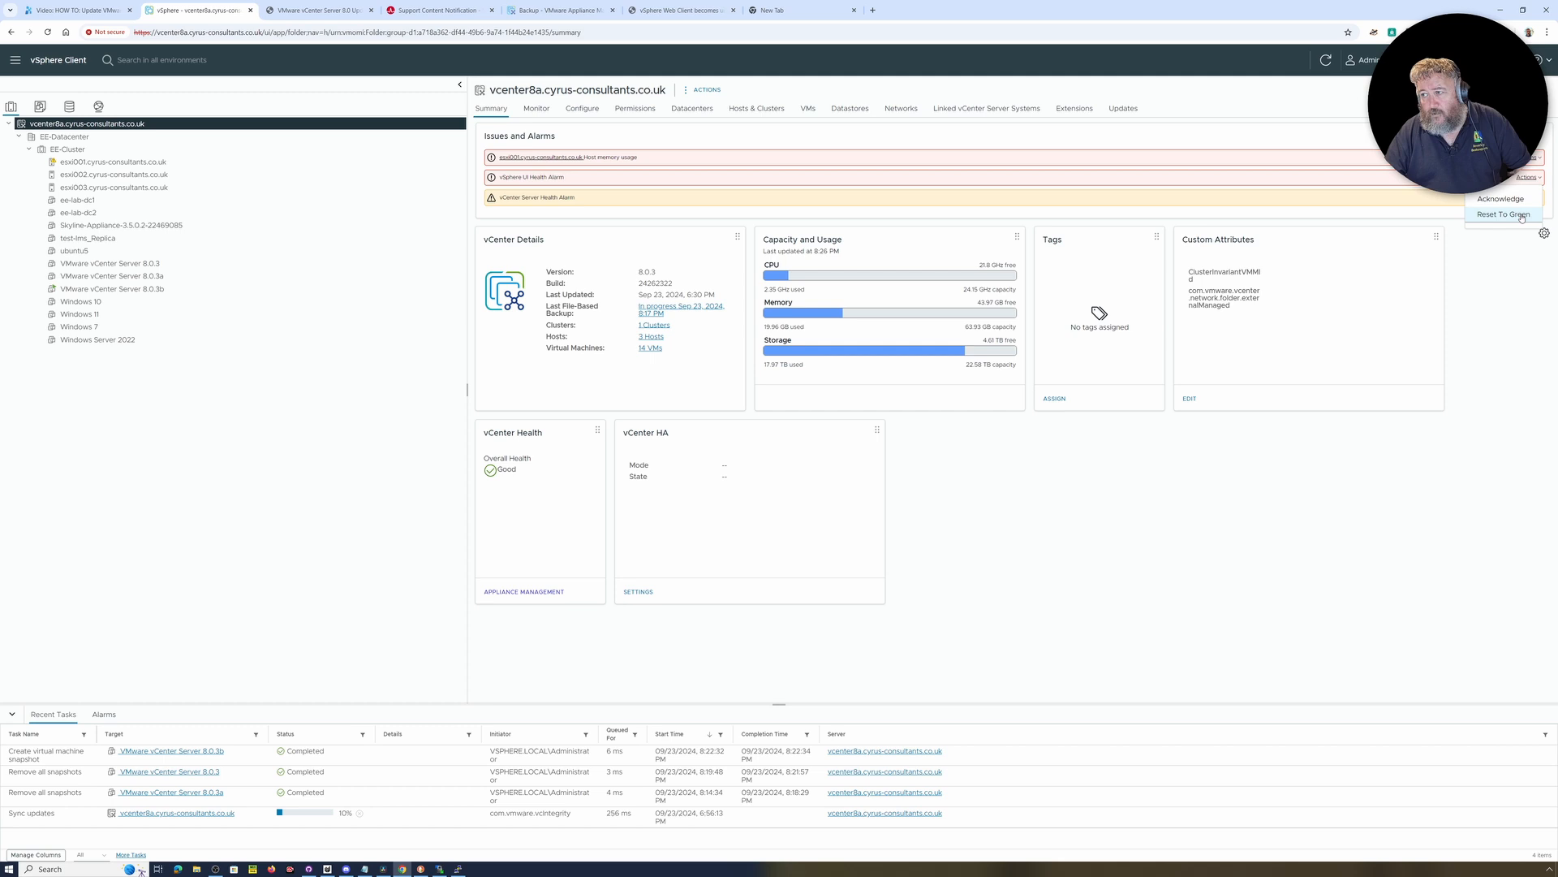
pyautogui.click(1500, 214)
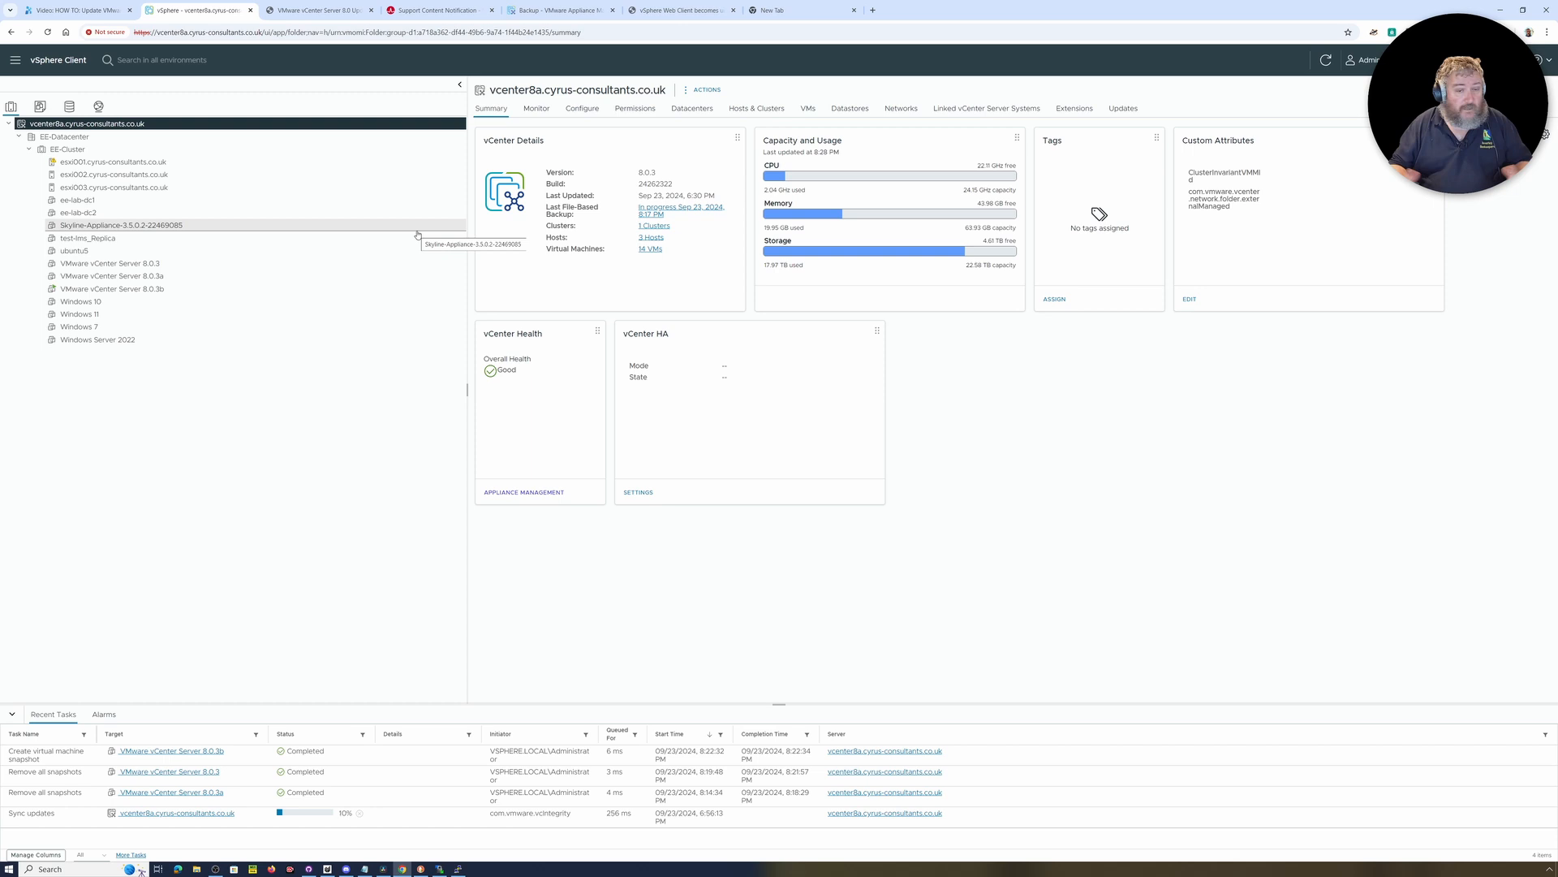
pyautogui.moveTo(167, 401)
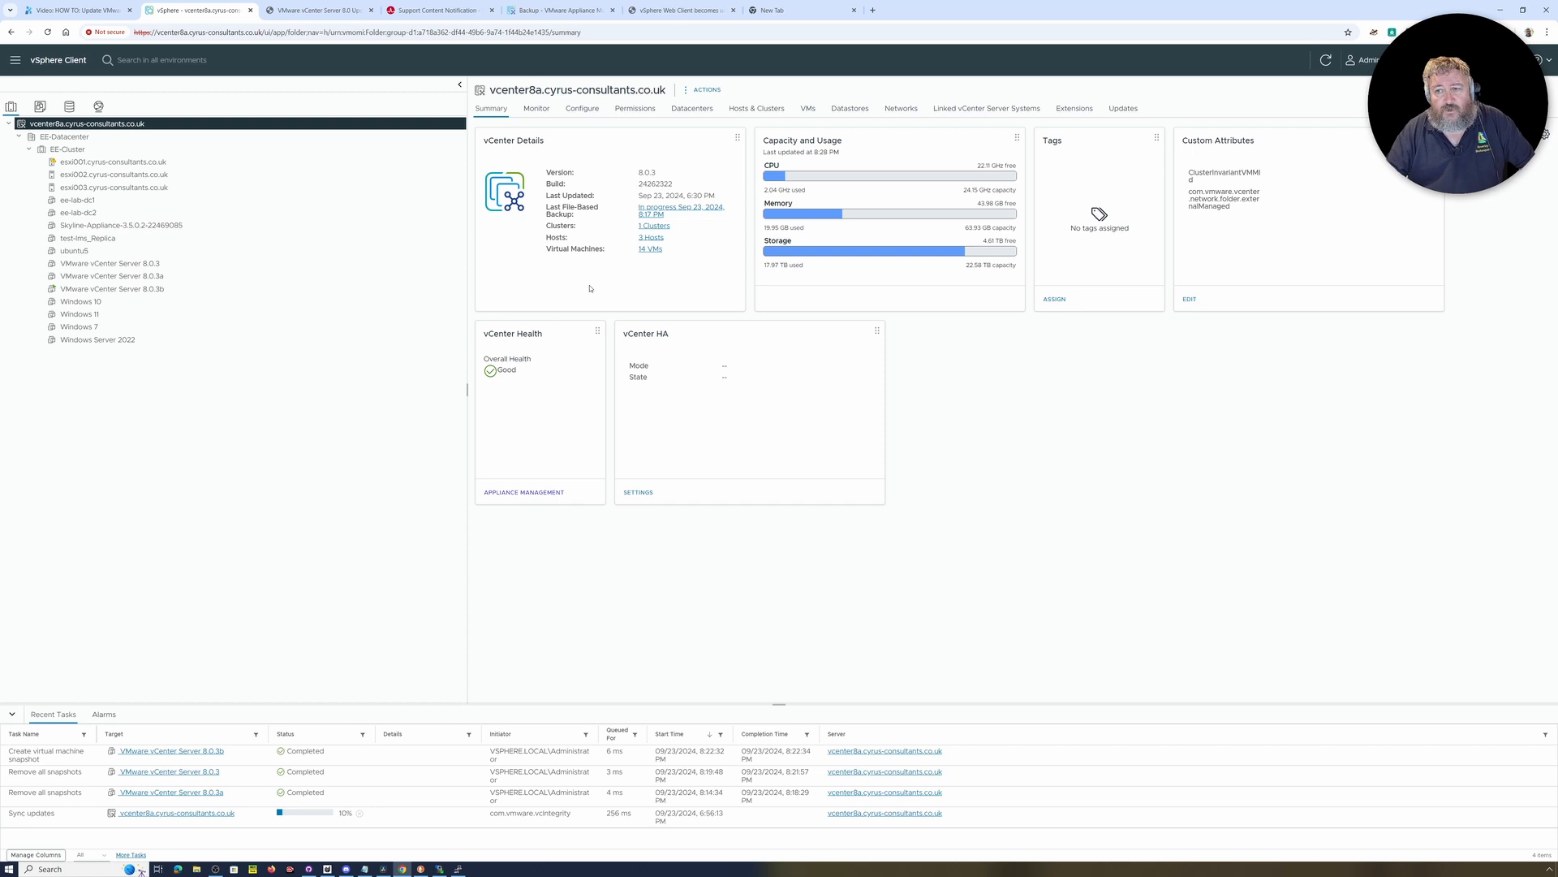
# - Check the single snapshot of the VMware vCenter Server 8.0.3b VM, then move to the backup page
pyautogui.click(112, 289)
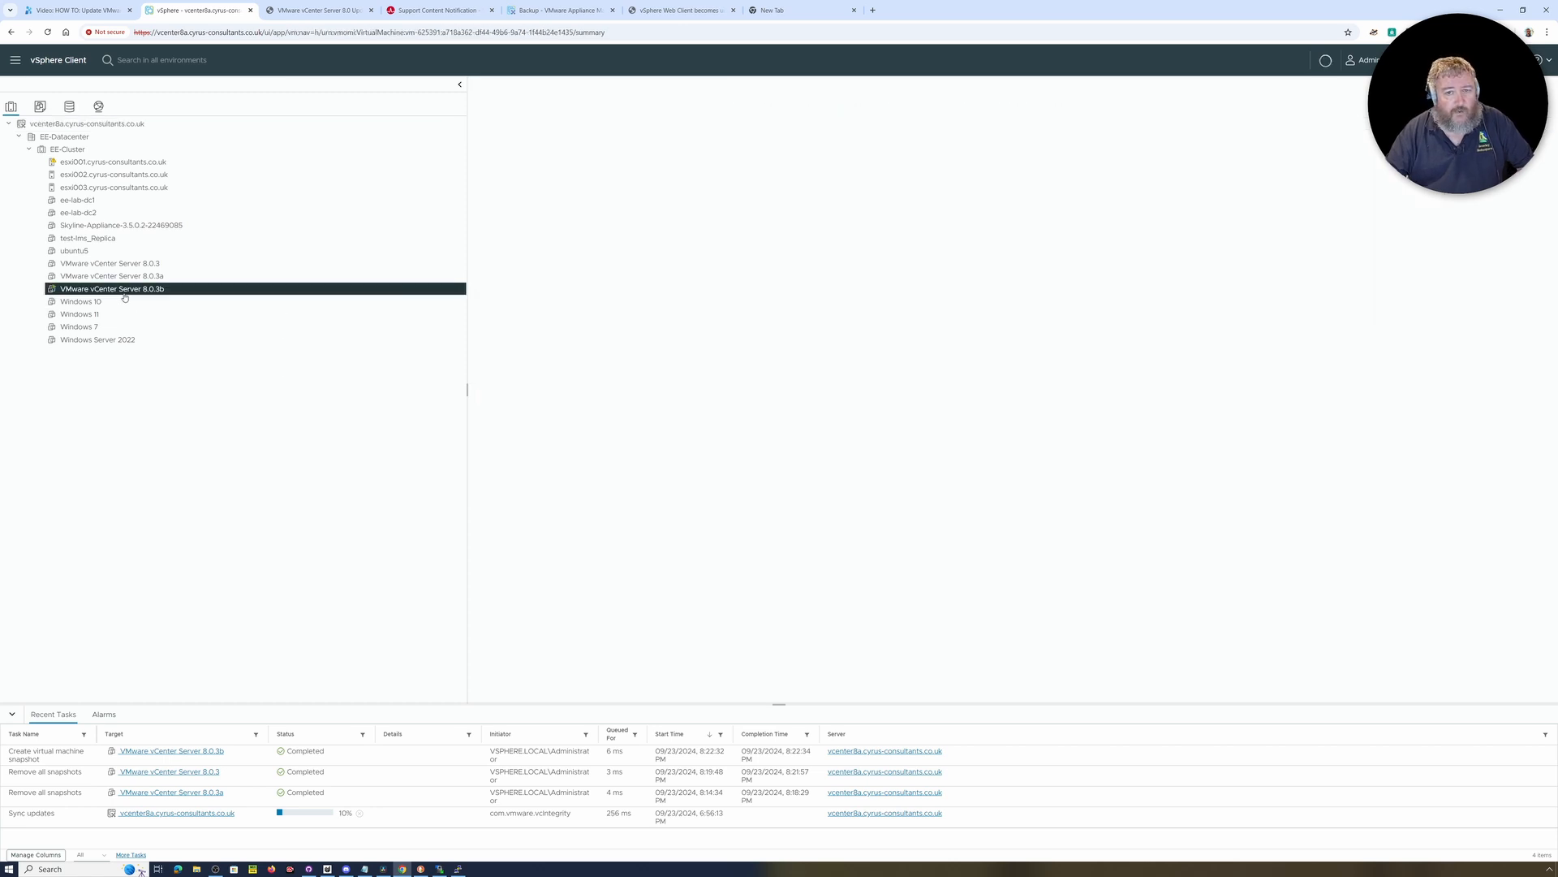
pyautogui.click(112, 289)
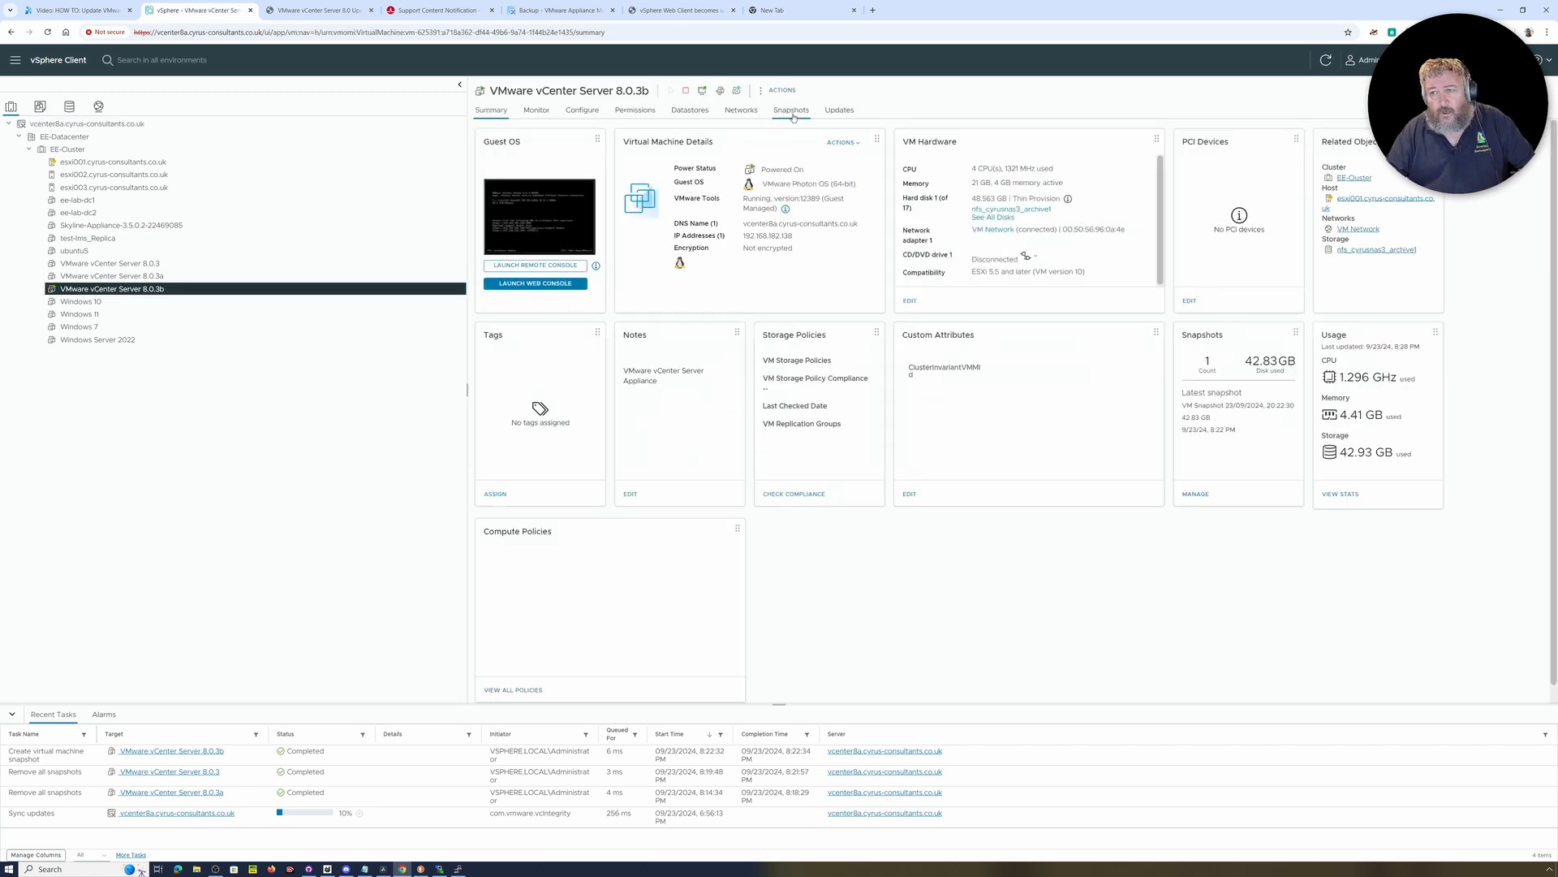
pyautogui.click(791, 108)
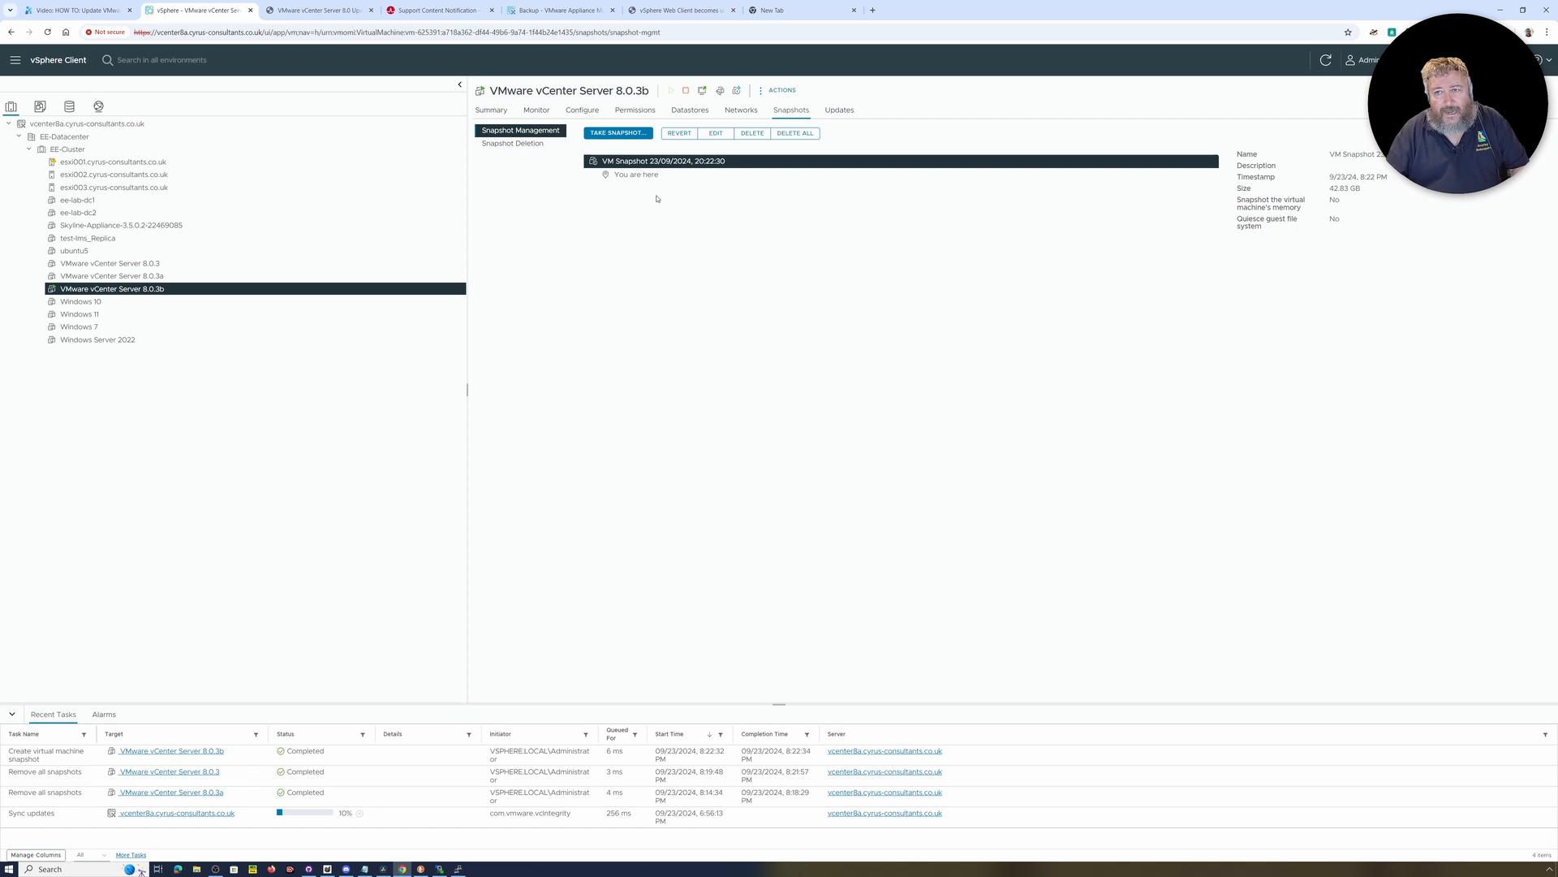
pyautogui.click(560, 10)
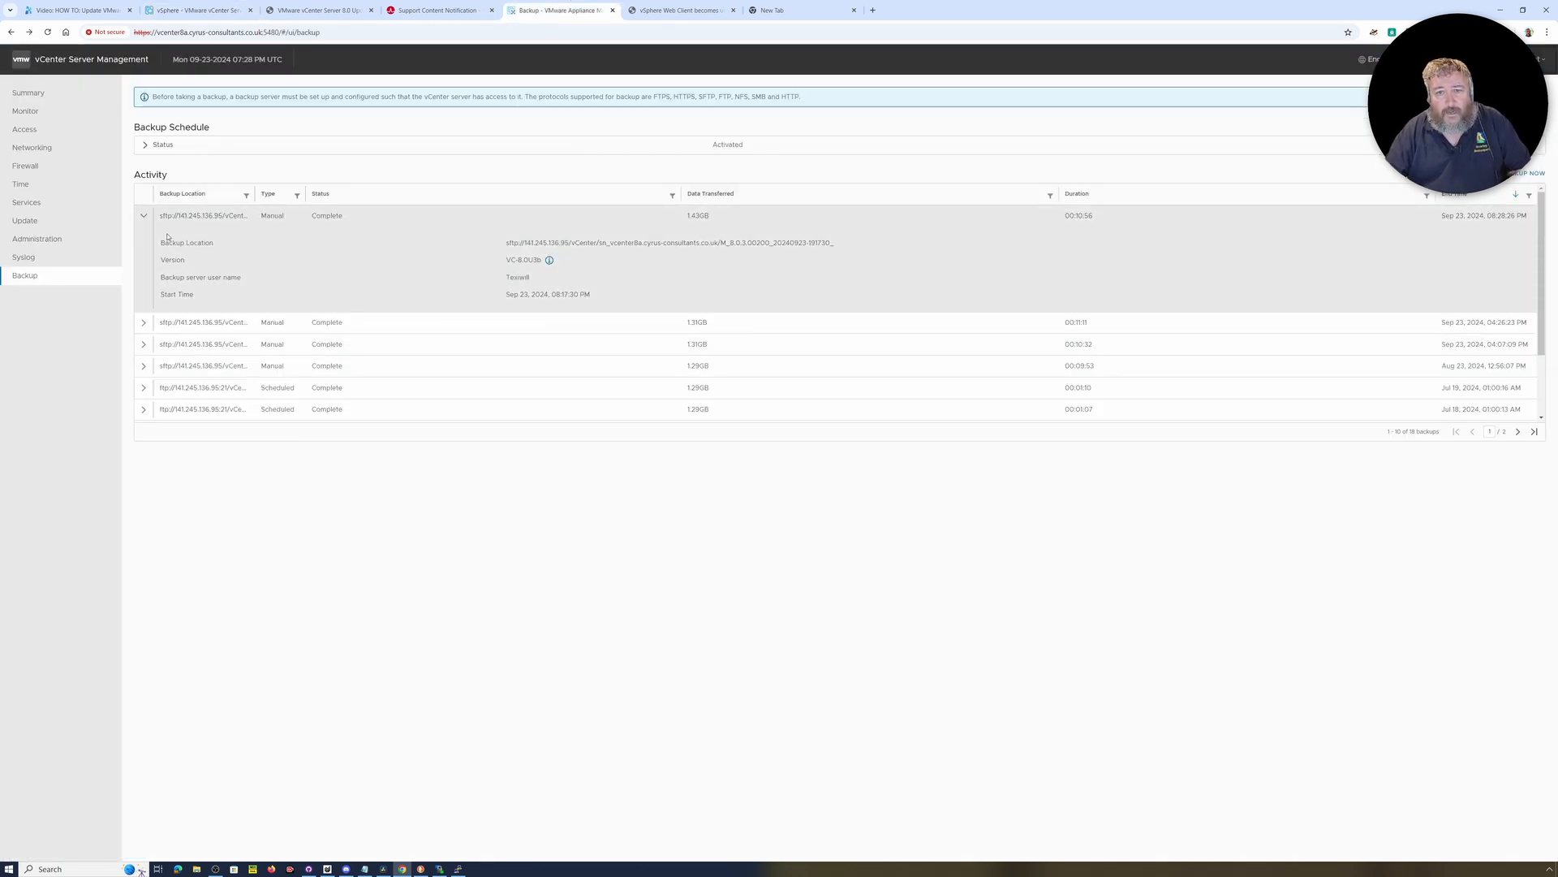
# - Collapse the latest completed backup row and bring up the root SSH session on vcenter8a
pyautogui.click(143, 216)
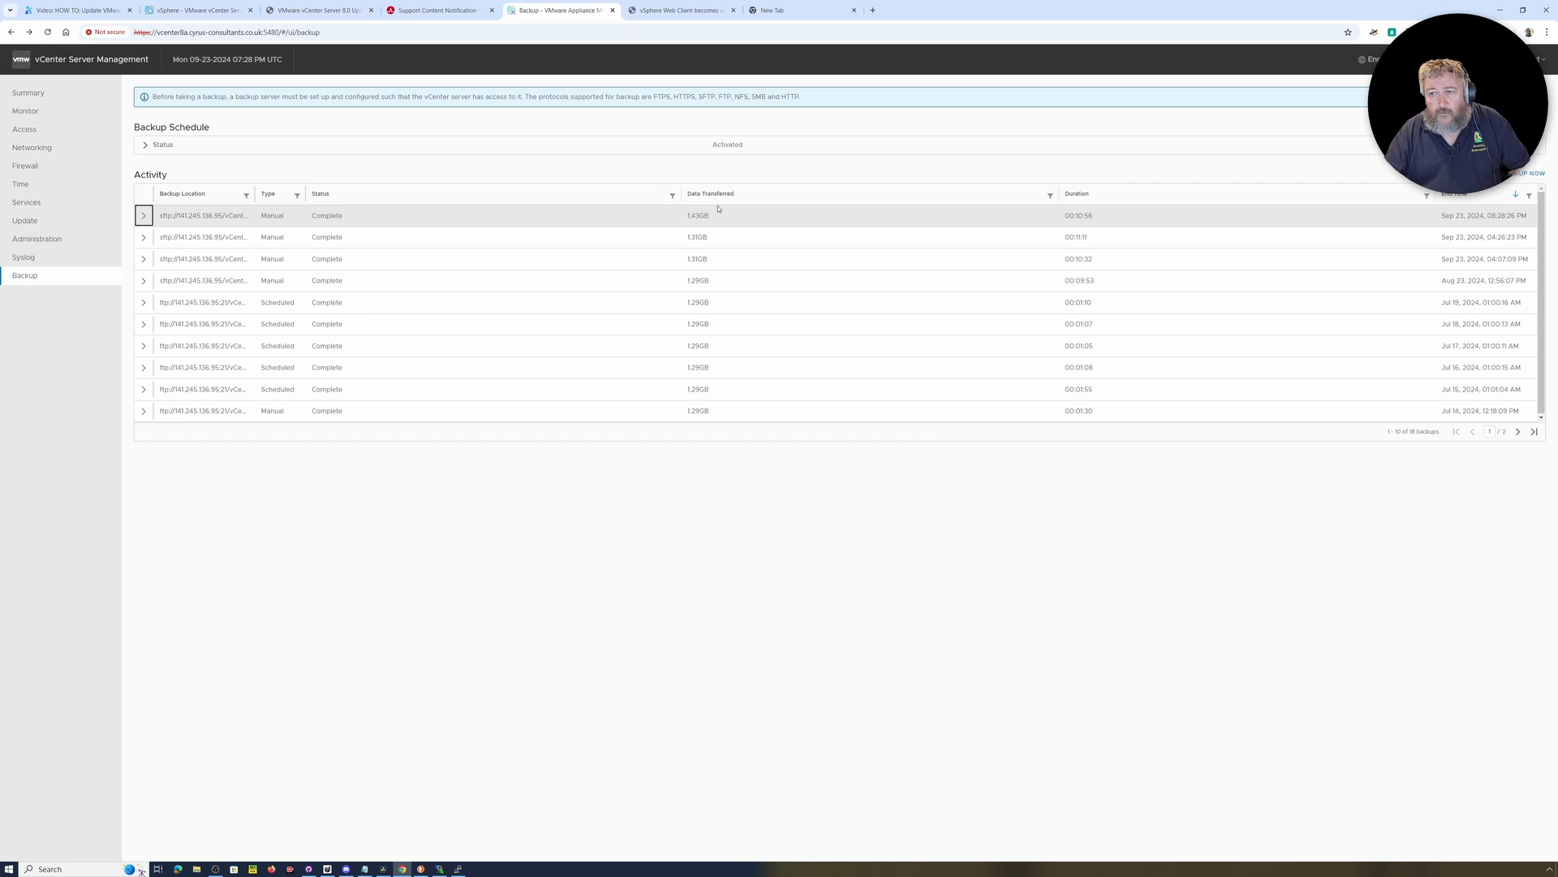
pyautogui.moveTo(750, 224)
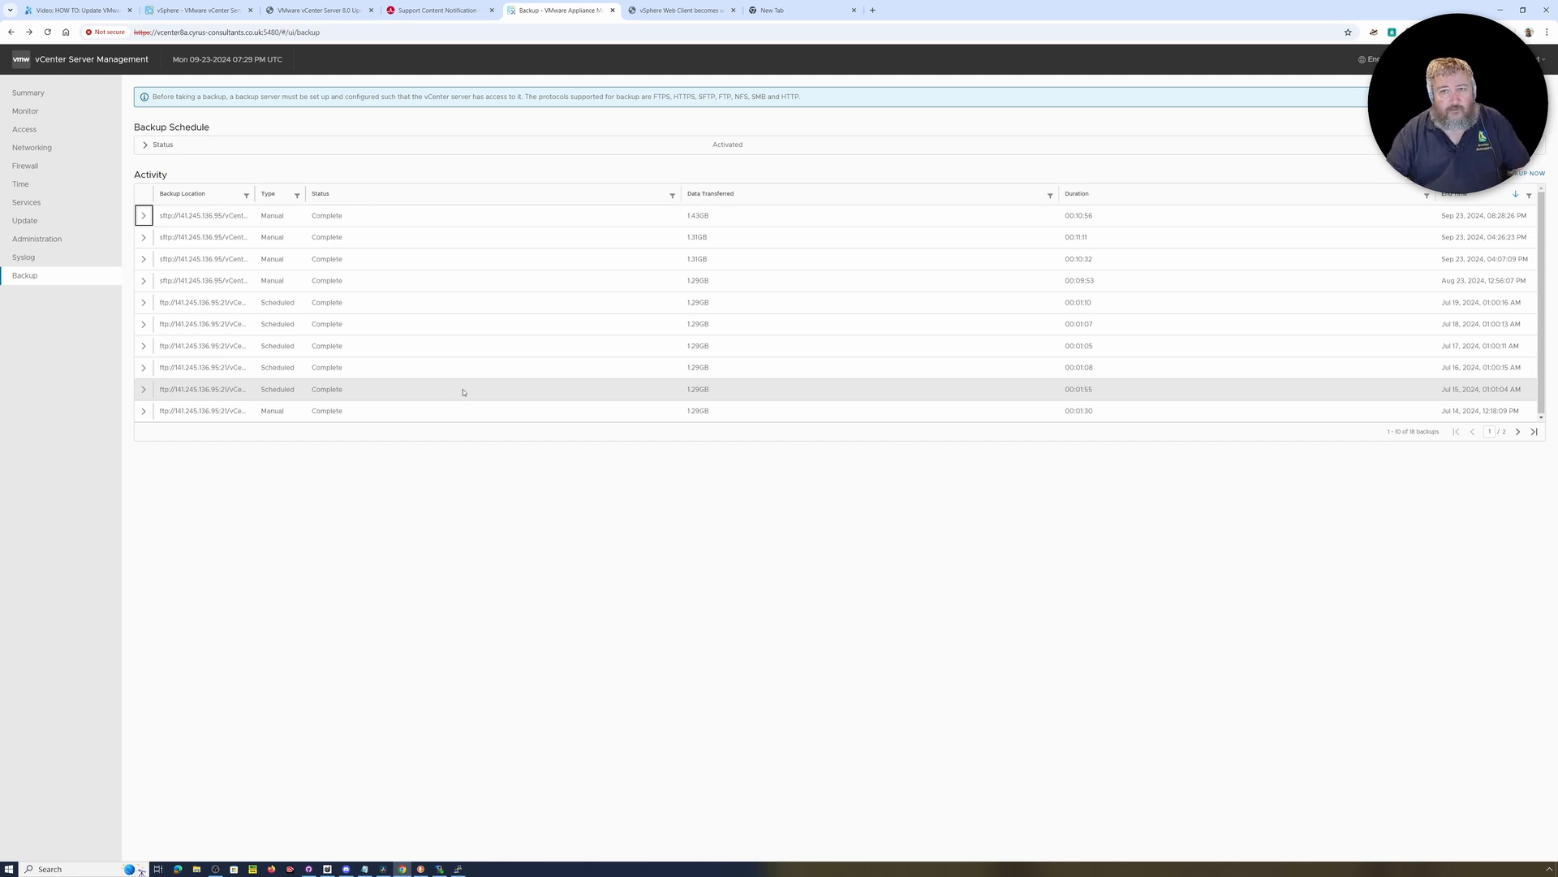
pyautogui.moveTo(419, 861)
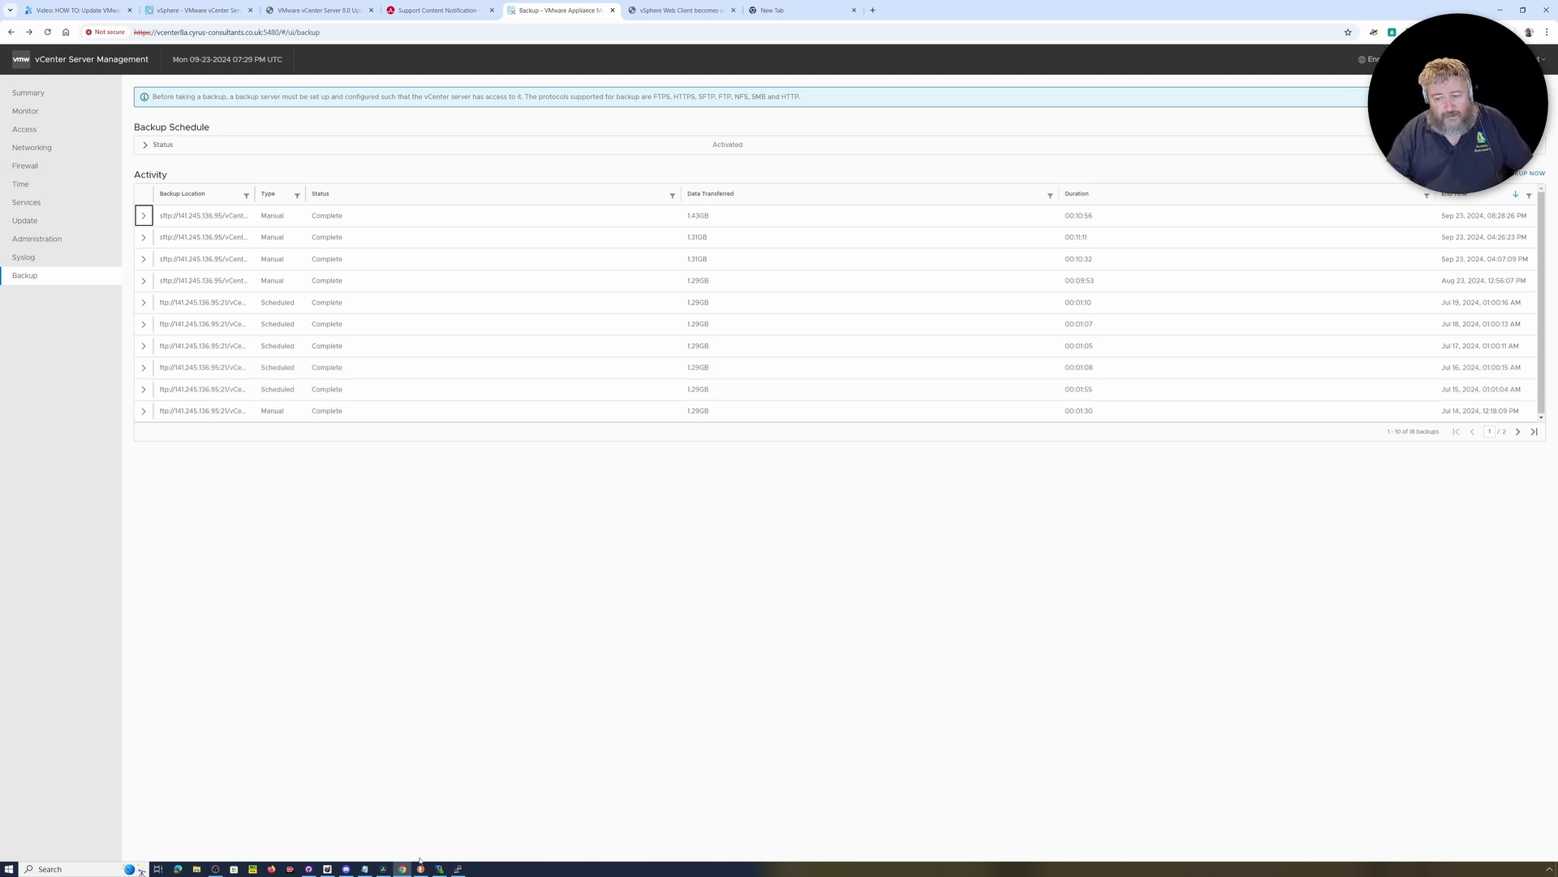
pyautogui.click(457, 866)
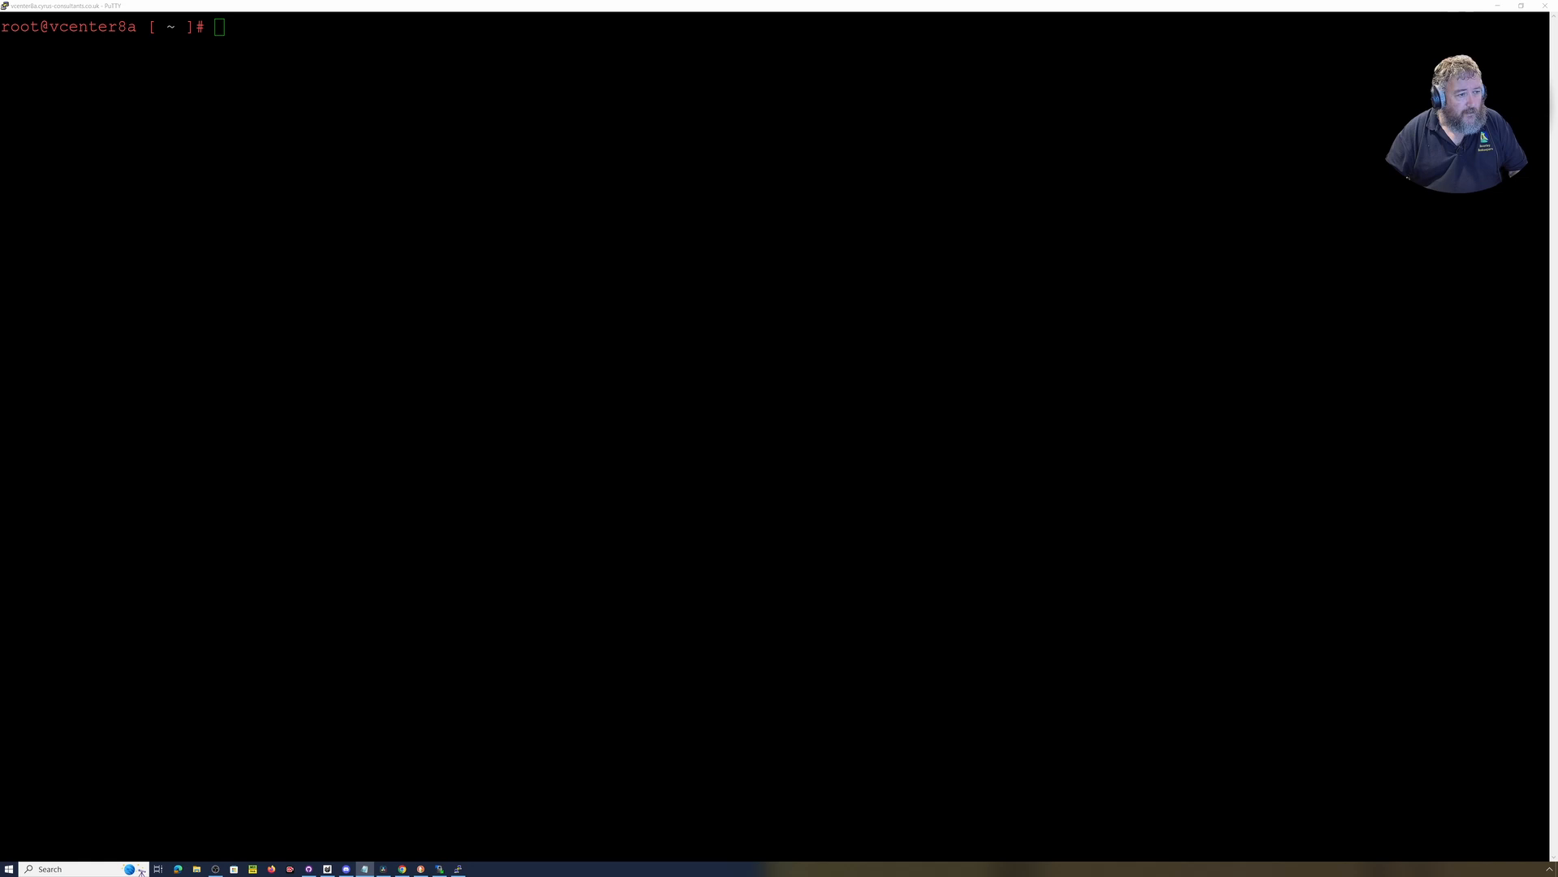
# - Copy catalina.properties to /root and append org.apache.catalina.connector.RECYCLE_FACADES=false to it
pyautogui.write('cp /usr/lib/vmware-vsphere-ui/server/conf/catalina.properties /root/catalina.properties.bak')
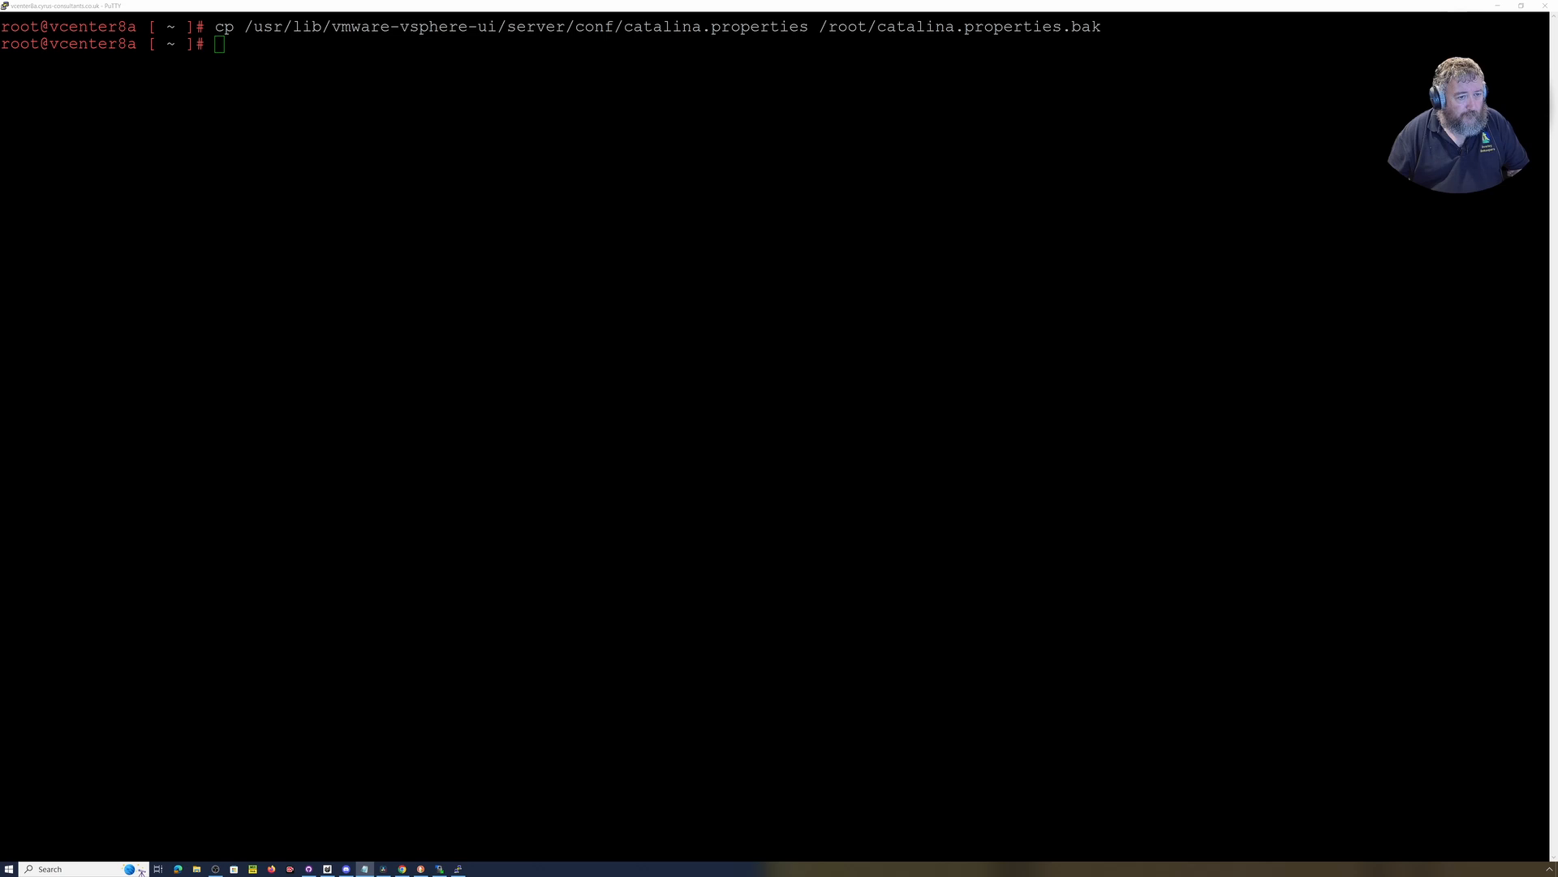
pyautogui.write('echo "org.apache.catalina.connector.RECYCLE_FACADES=false" >> /usr/lib/vmware-vsphere-ui/server/conf/catalina.properties')
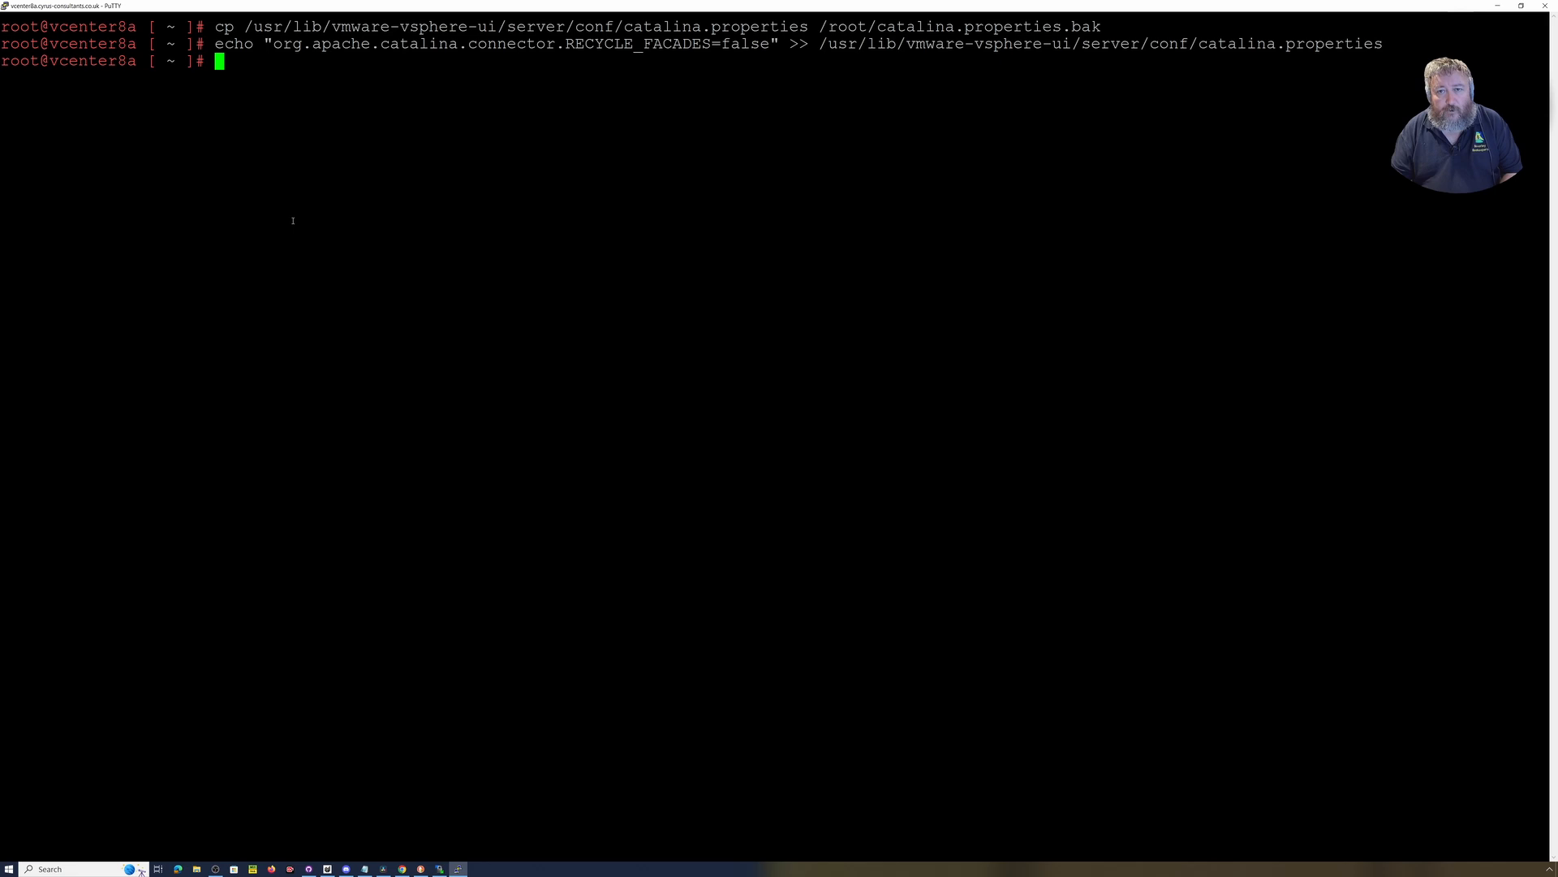
# - Display catalina.properties with cat to confirm RECYCLE_FACADES=false is the last line
pyautogui.write('cat')
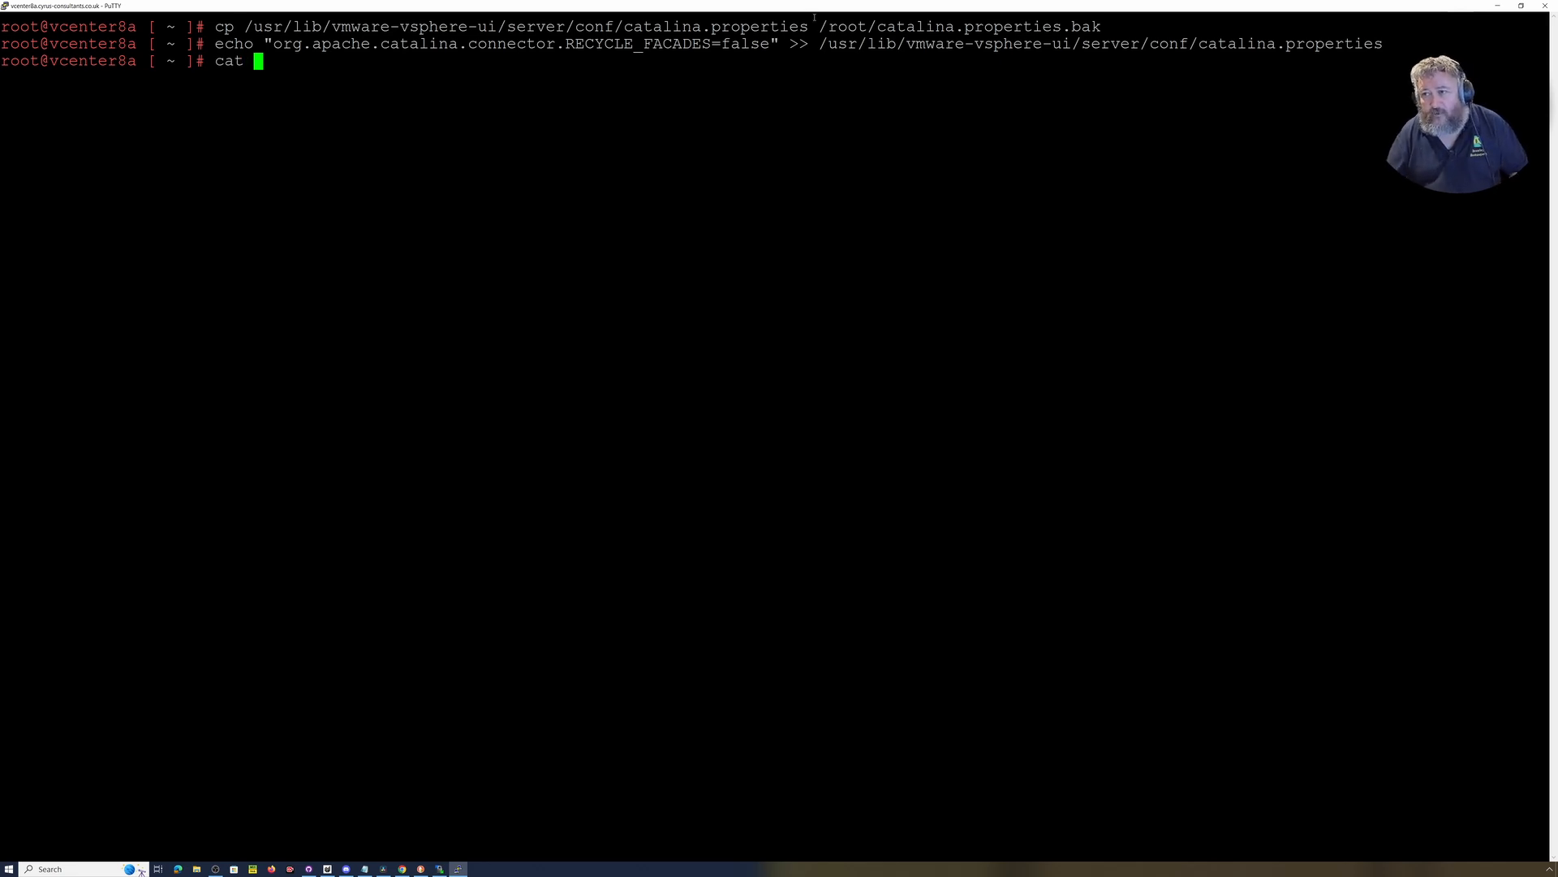
pyautogui.doubleClick(1092, 43)
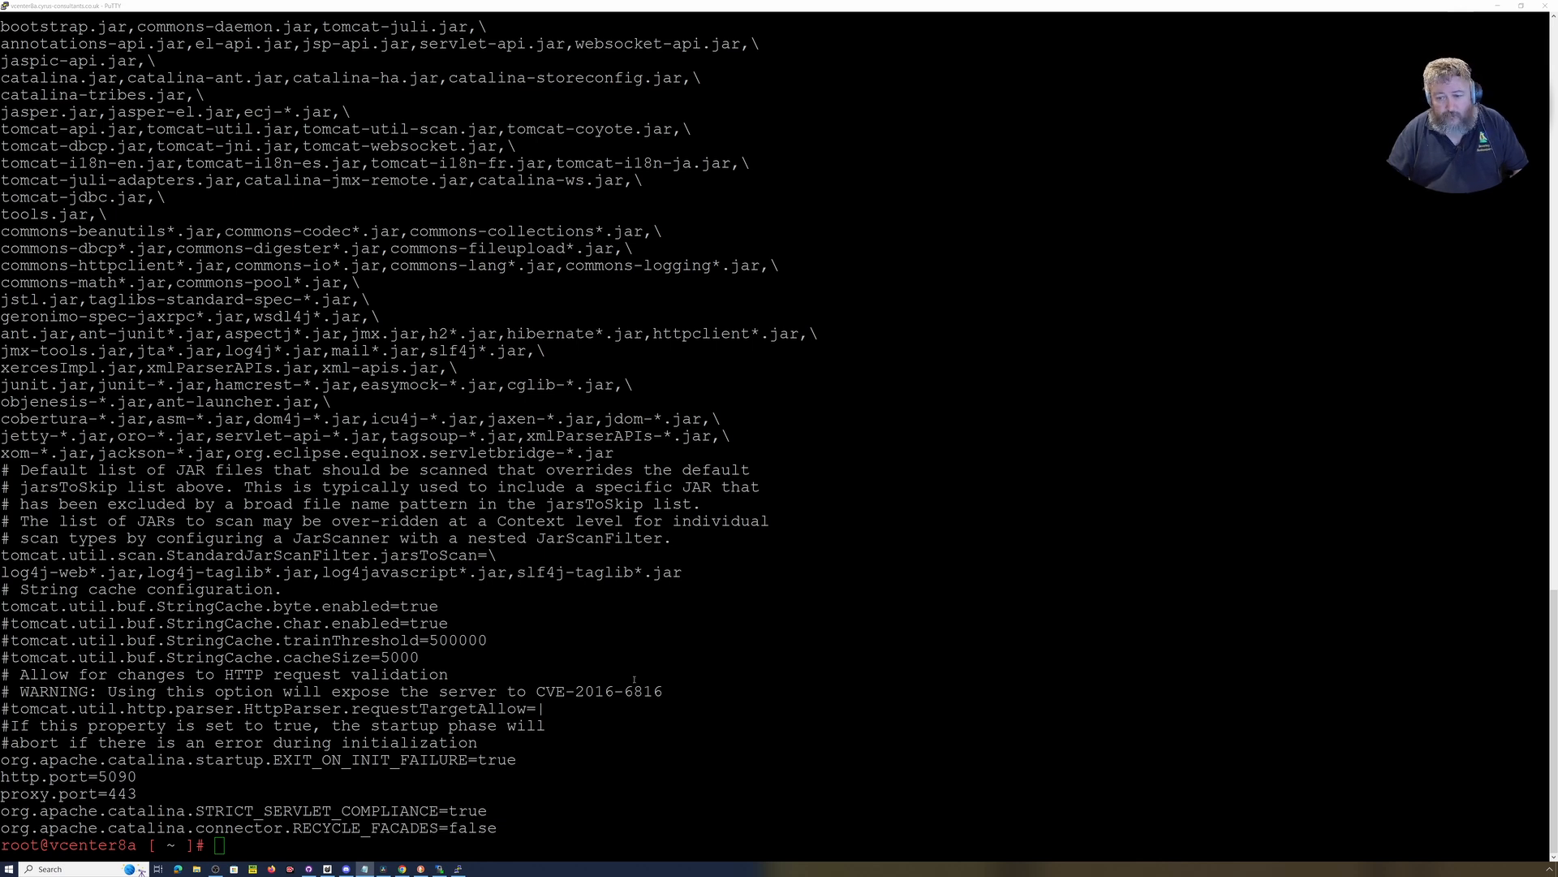
# - Restart vsphere-ui via service-control --restart and exit the SSH session
pyautogui.write('service-control --restart vsphere-ui')
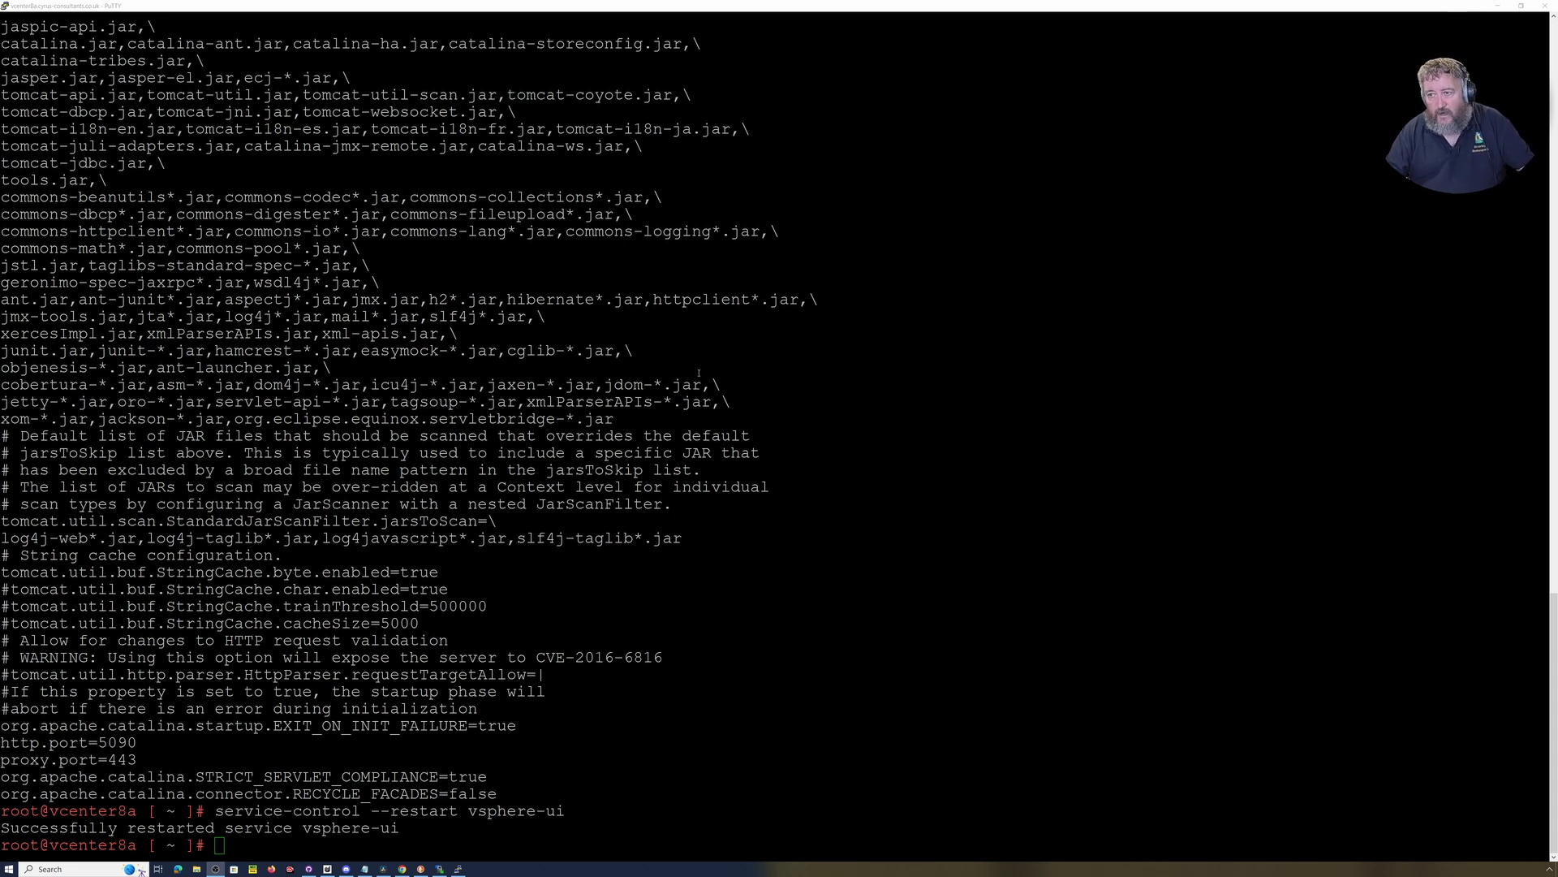
pyautogui.write('e')
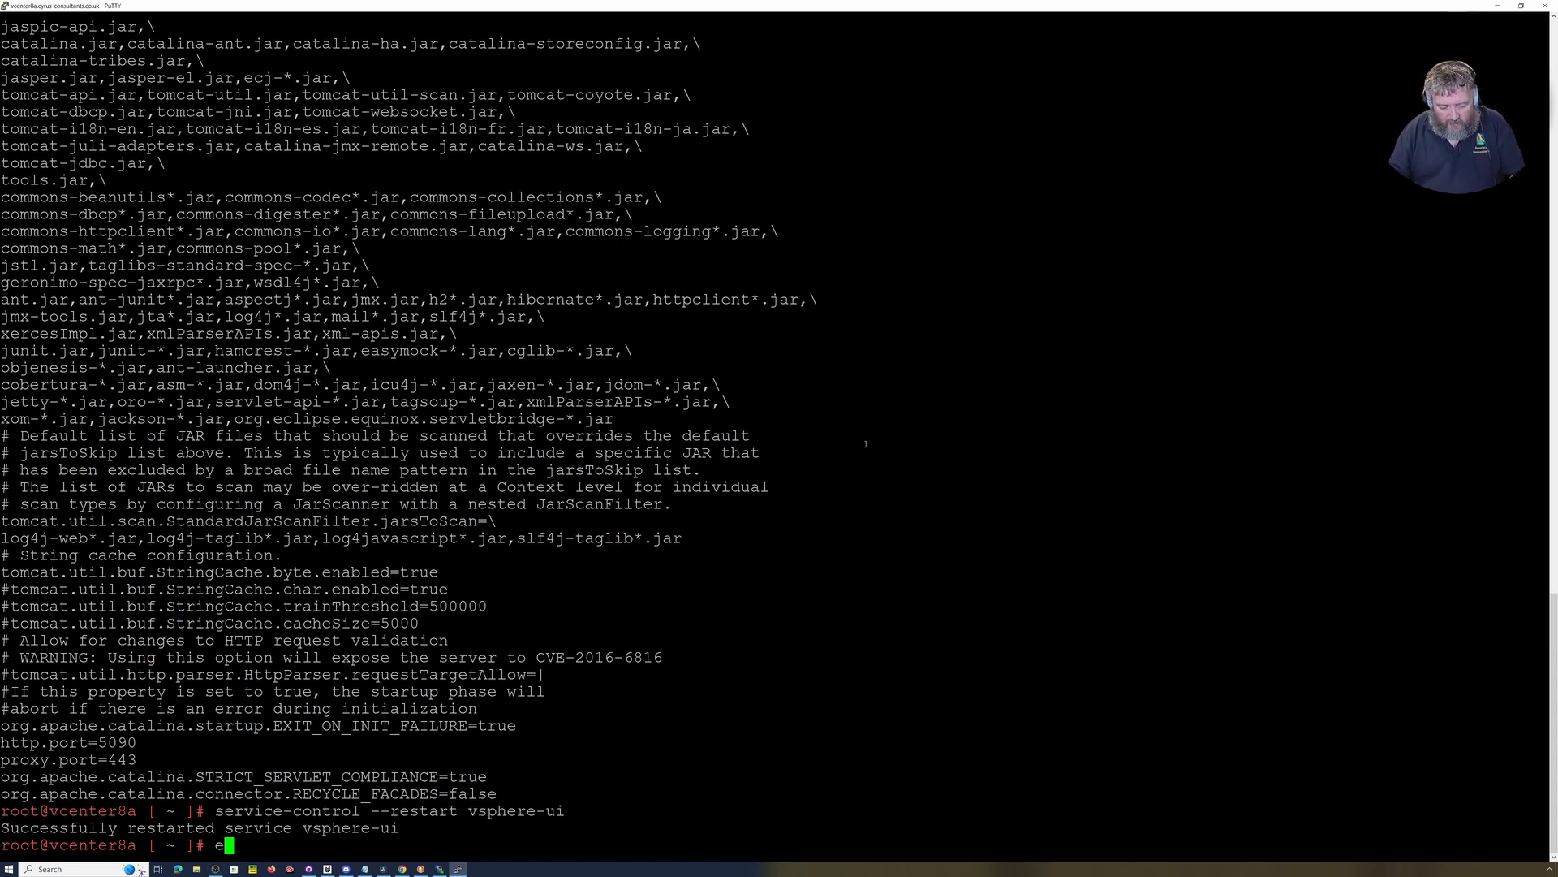
pyautogui.write('xit')
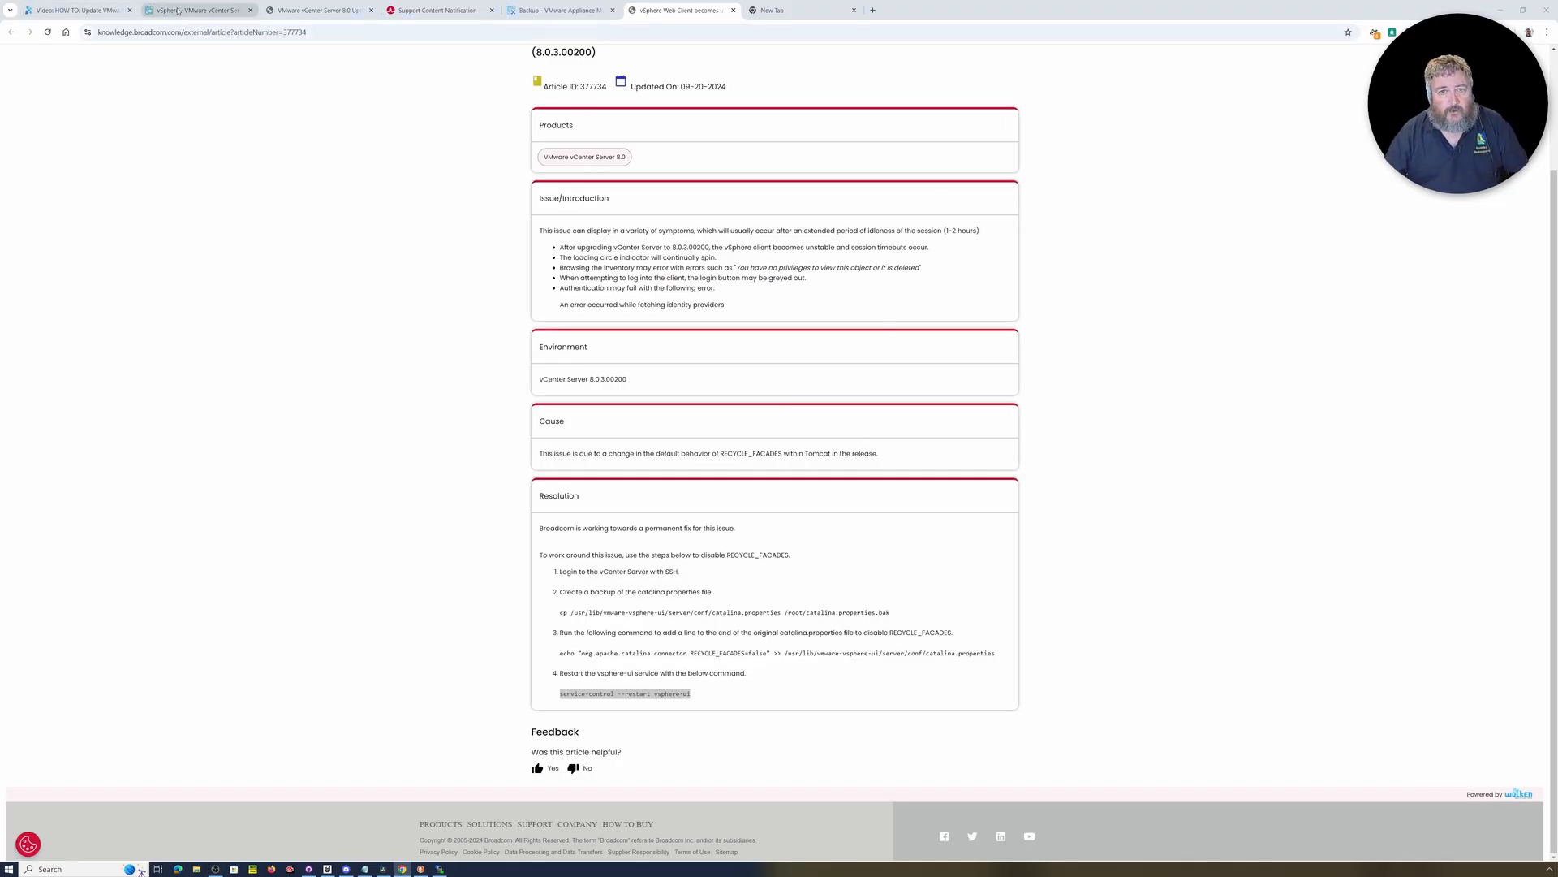
# - Reload vSphere Client so vcenter8a's summary shows Good health, then return to the Broadcom article
pyautogui.click(199, 10)
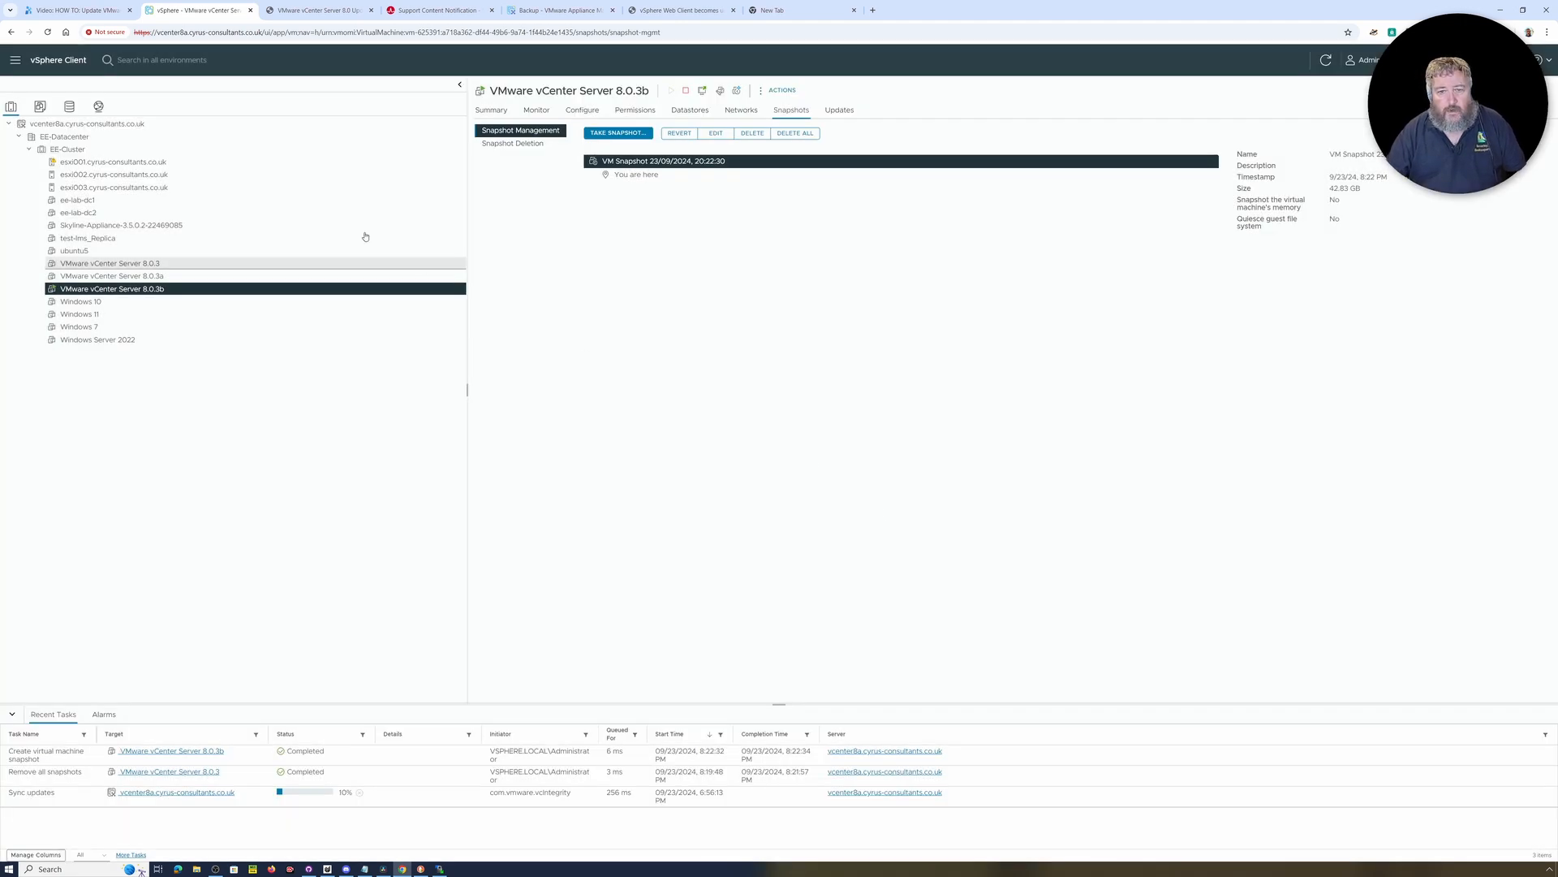
pyautogui.click(86, 123)
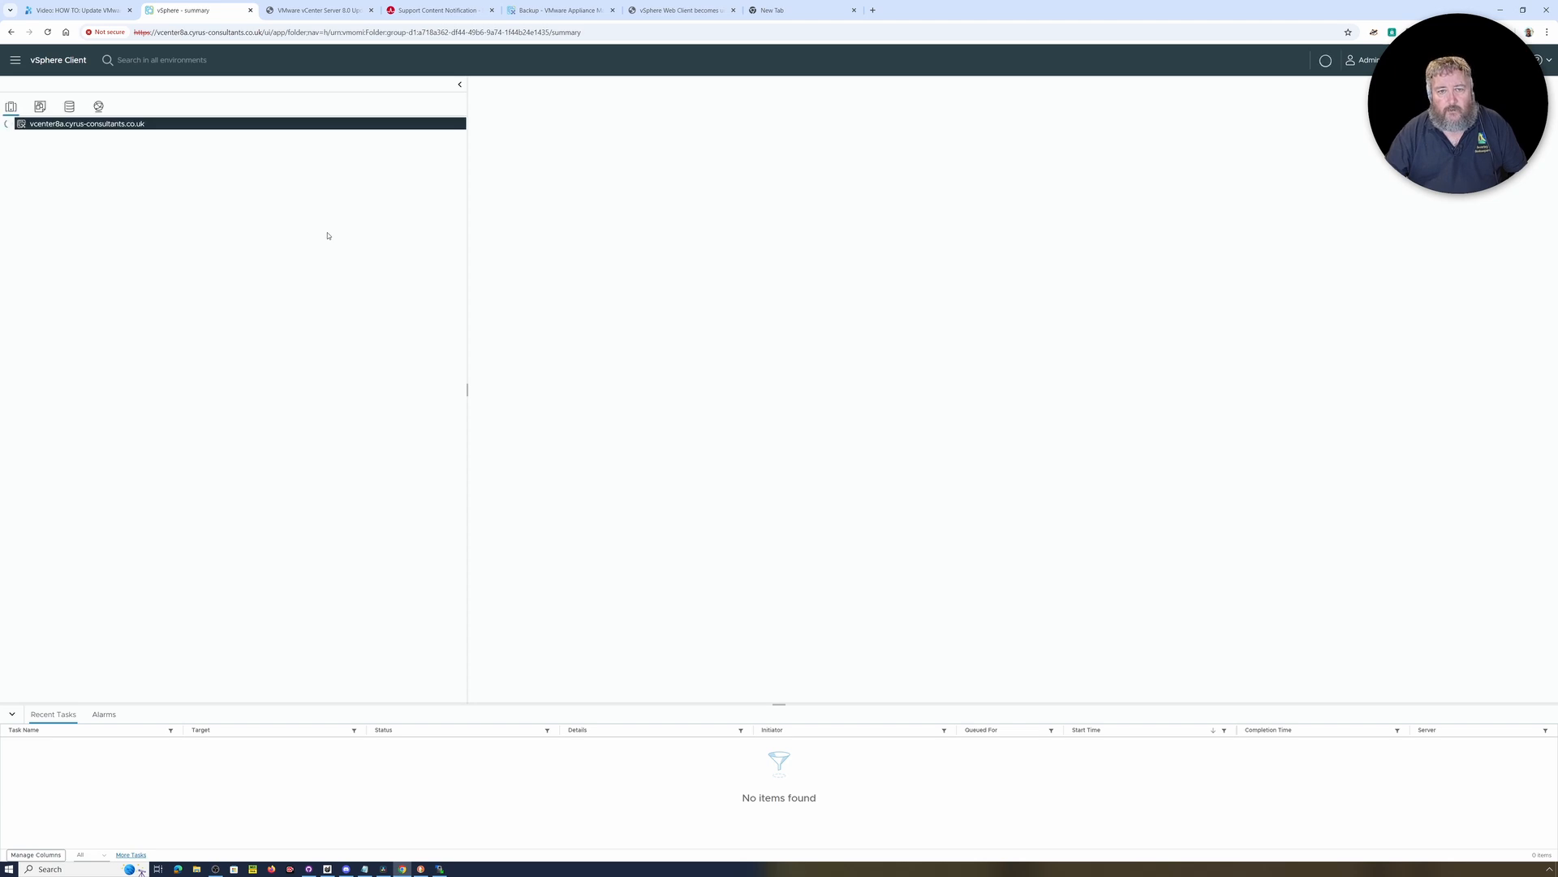
pyautogui.click(86, 124)
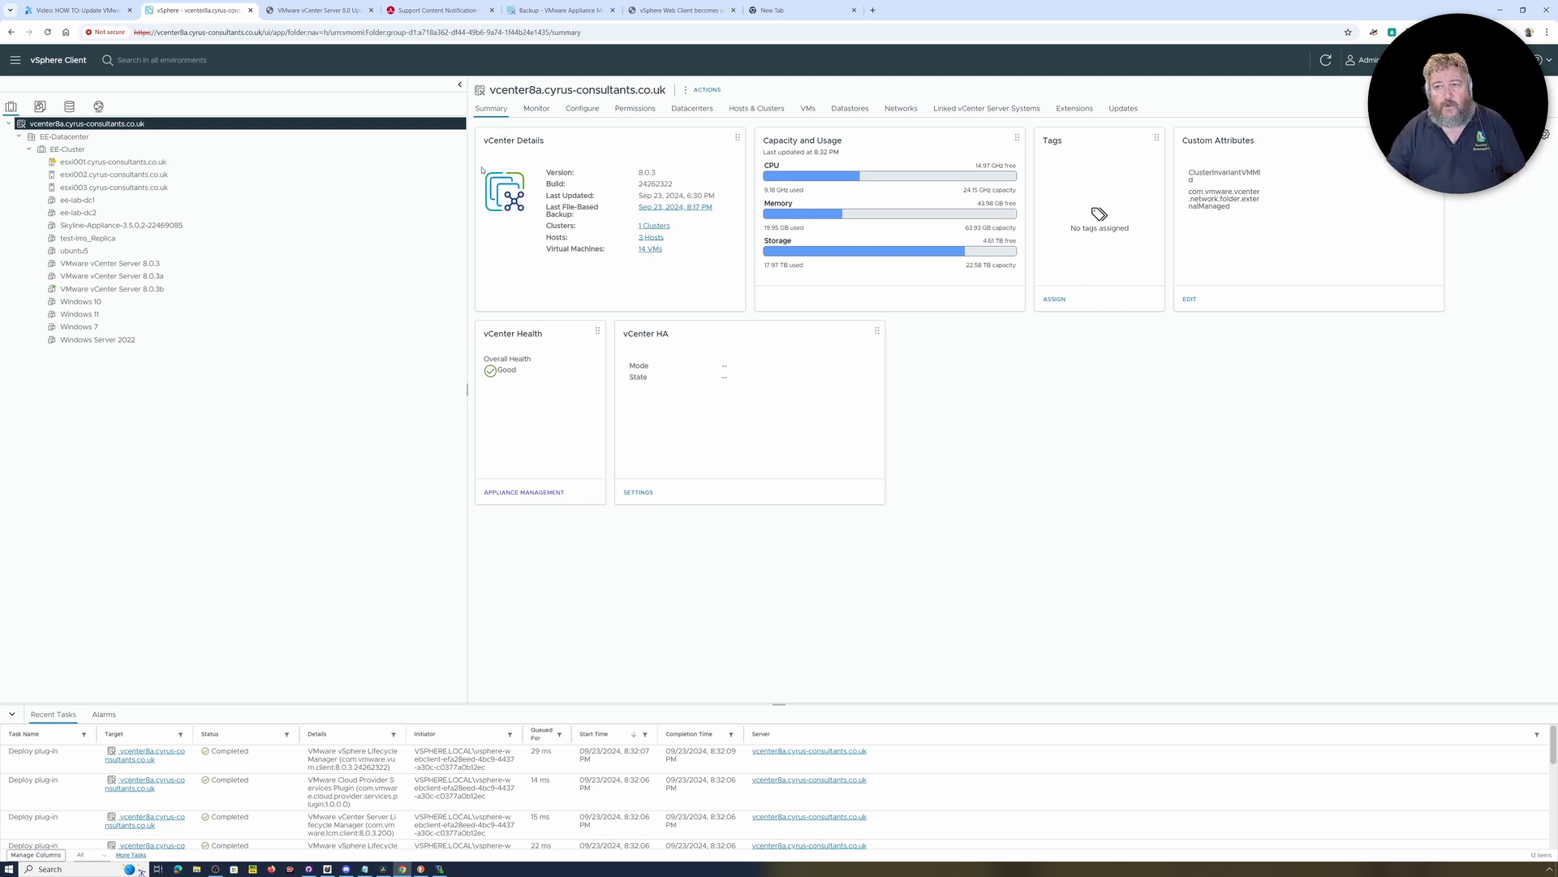
pyautogui.click(681, 10)
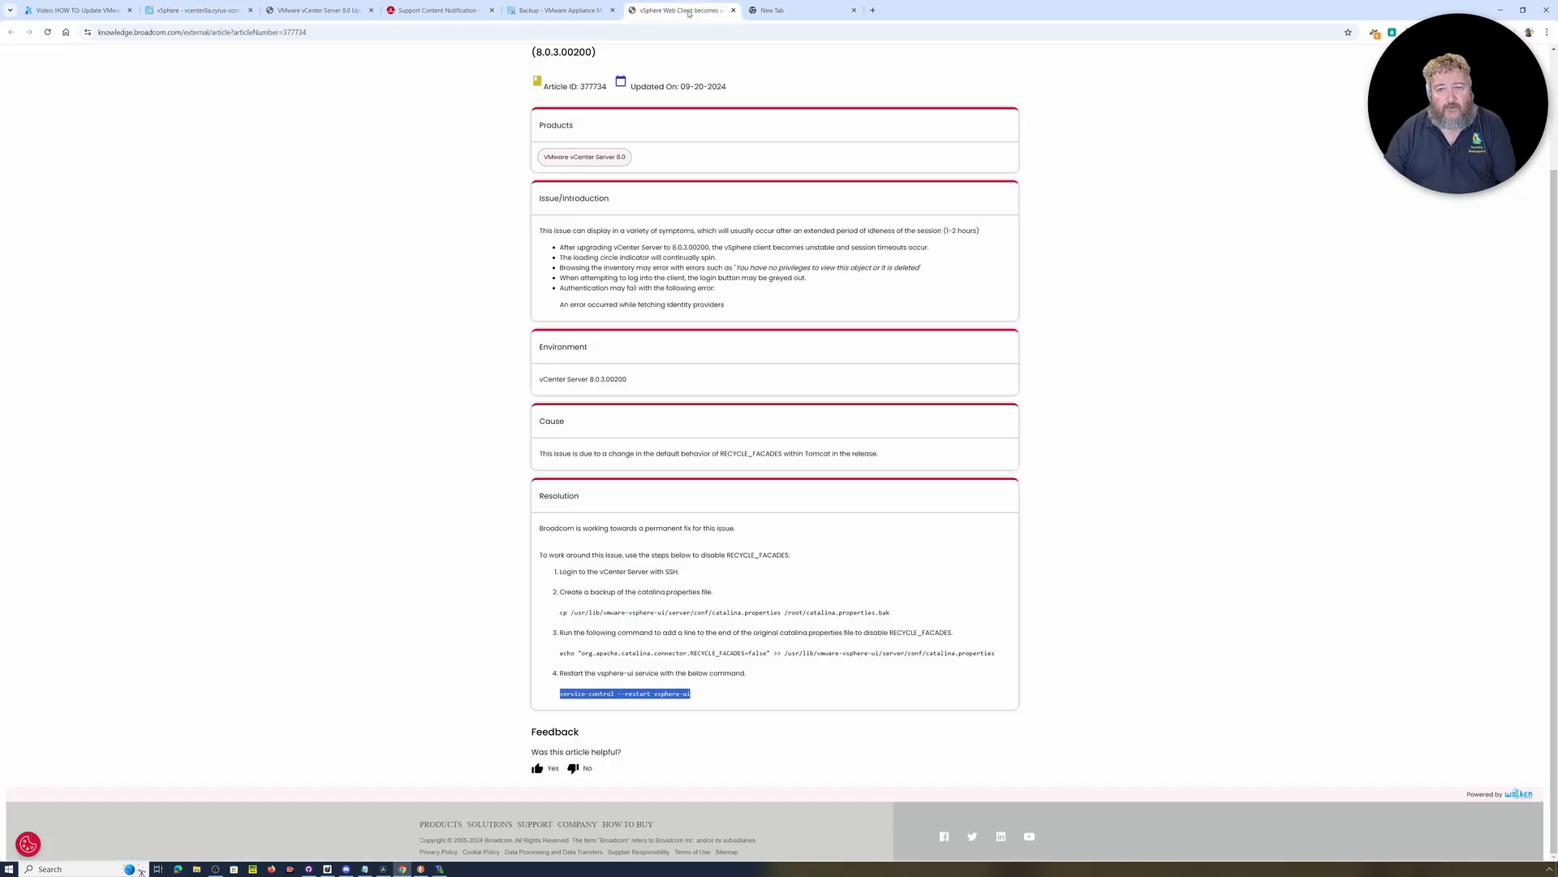